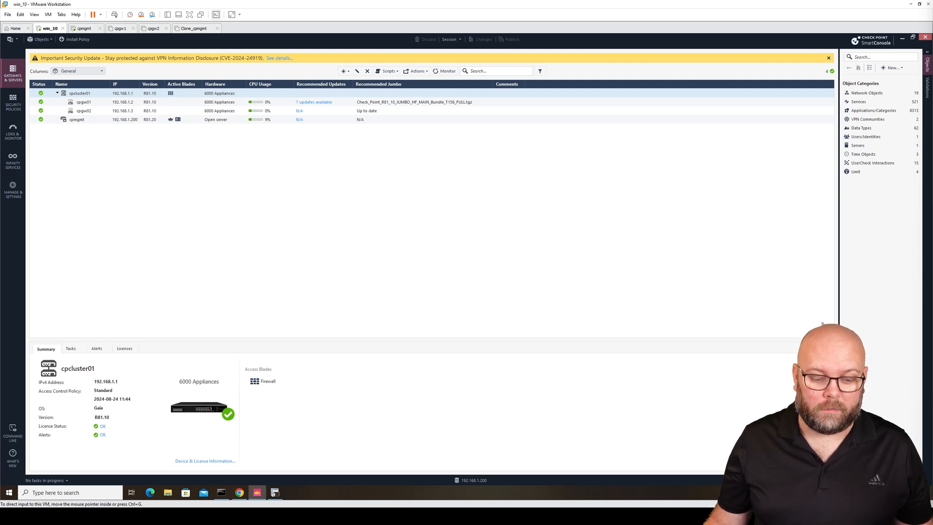
mouse_move(823, 326)
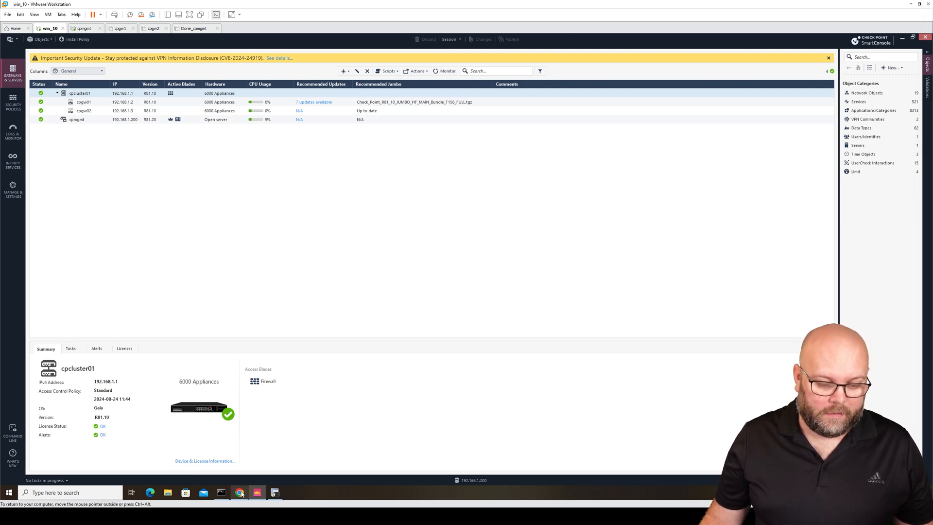
- Log into Web SmartConsole as admin, take over the active session and reach the gateways and servers list
left_click(239, 492)
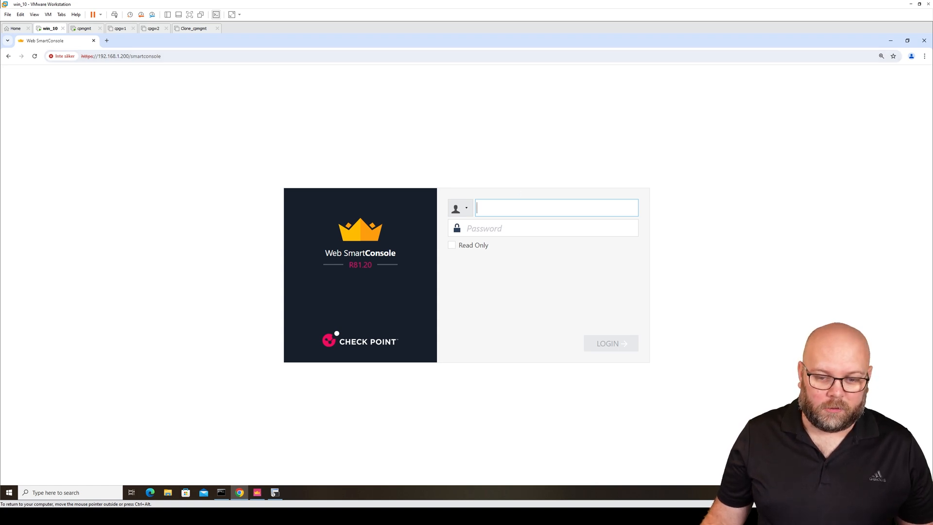
type("admin")
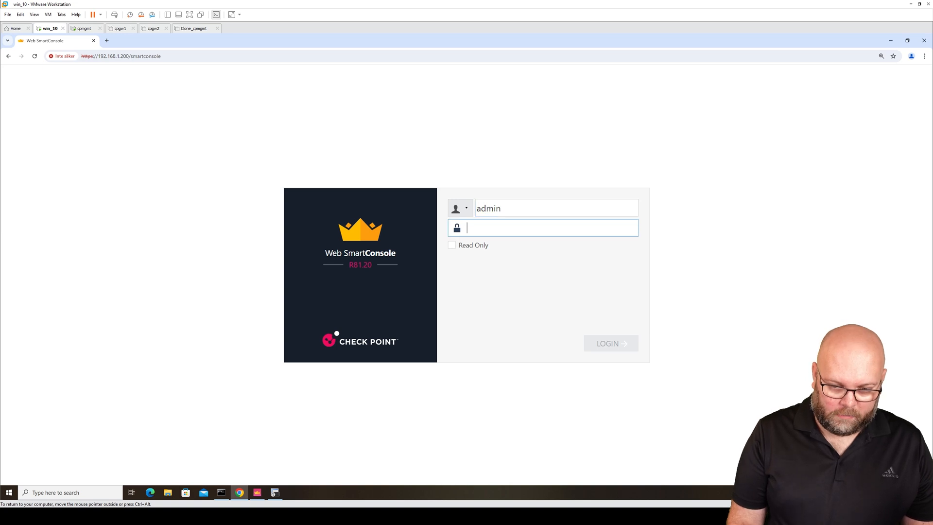
left_click(607, 344)
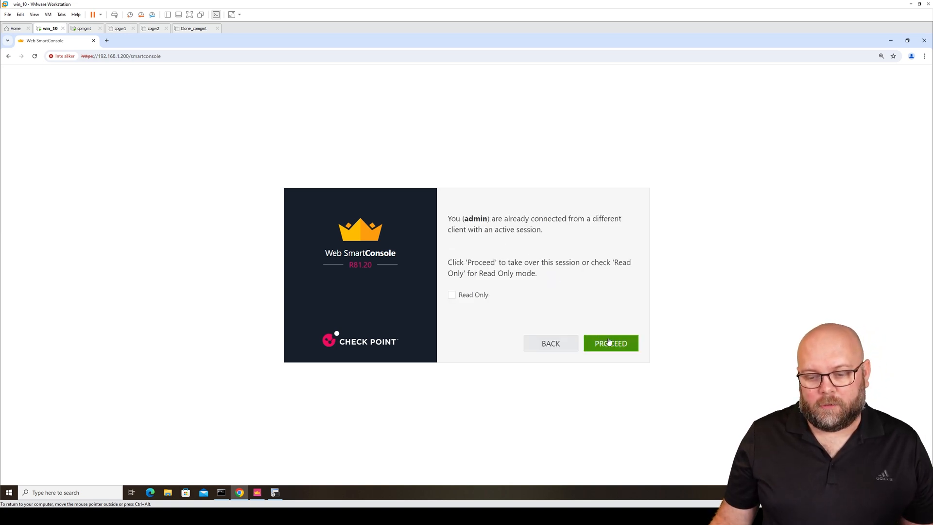
left_click(610, 343)
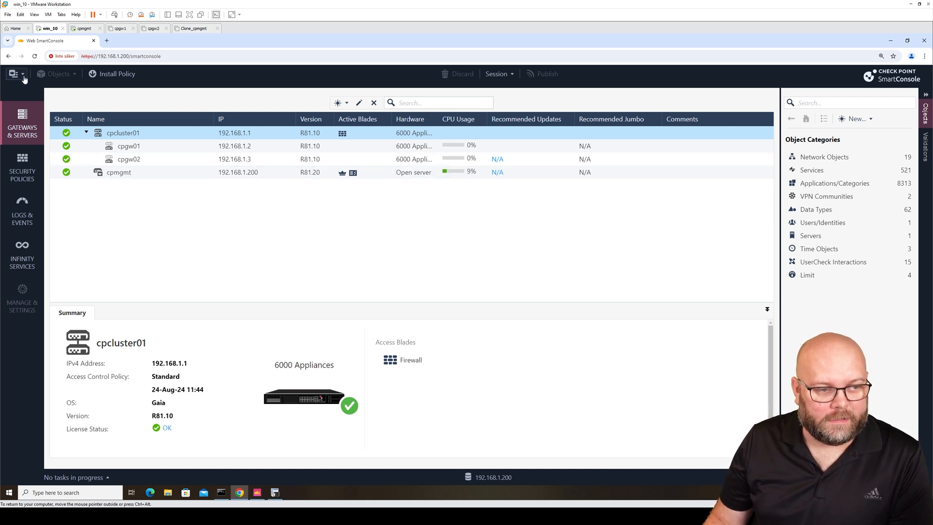
left_click(14, 74)
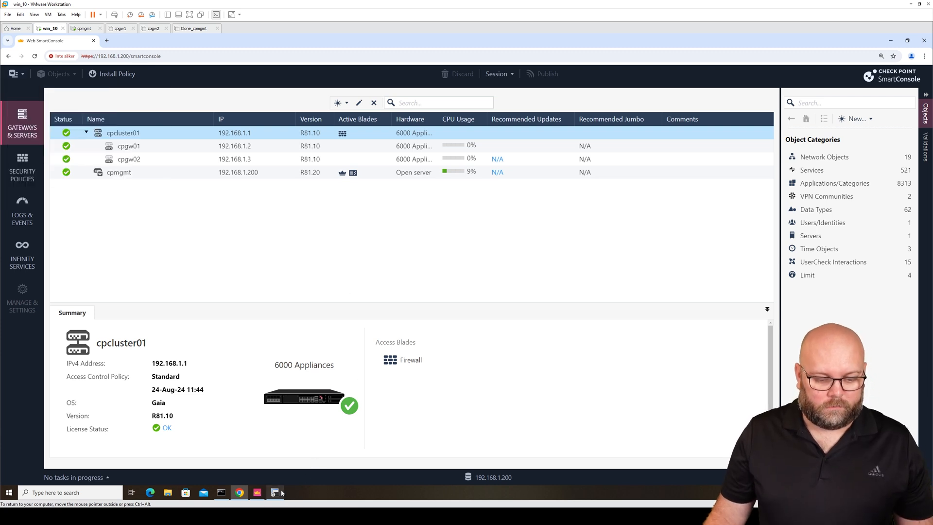
- Connect to the cpmgmt management server over SSH and switch the shell into expert mode
left_click(275, 492)
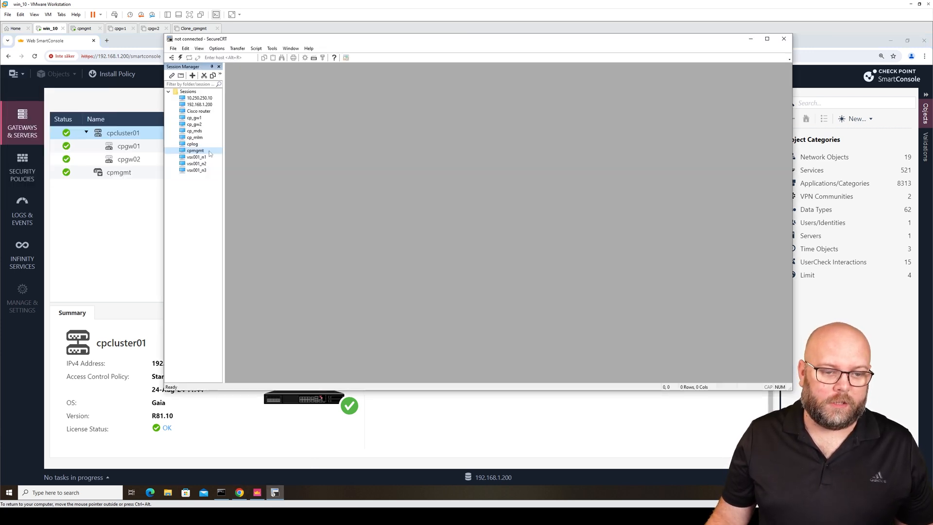
double_click(196, 150)
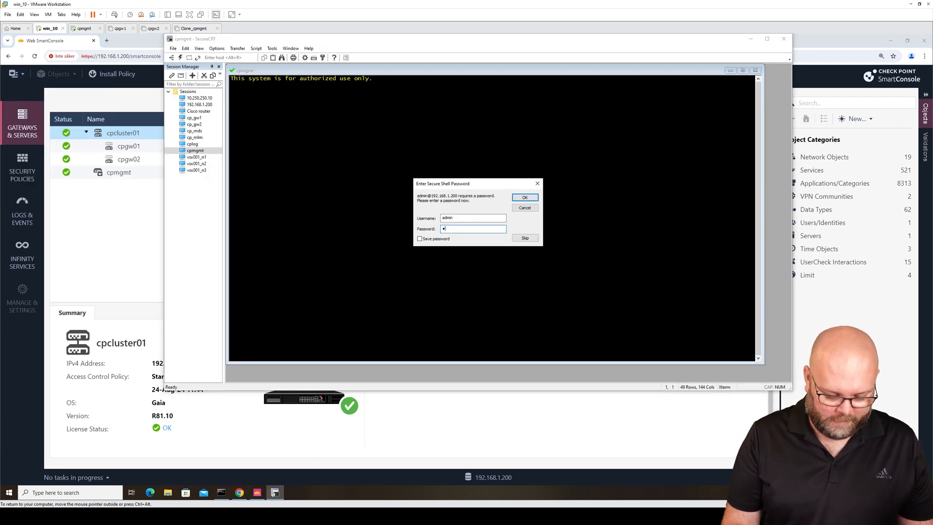
left_click(523, 196)
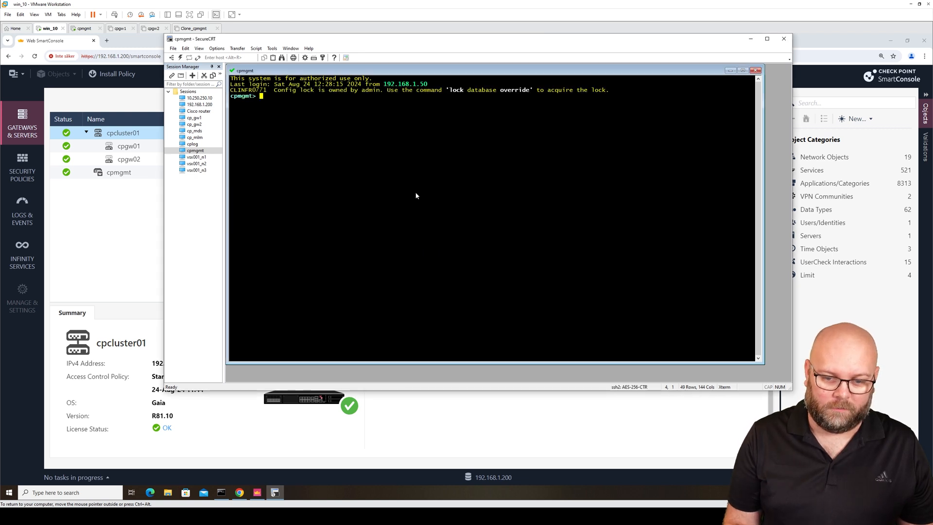
key("Return")
type("cpinfo -y all")
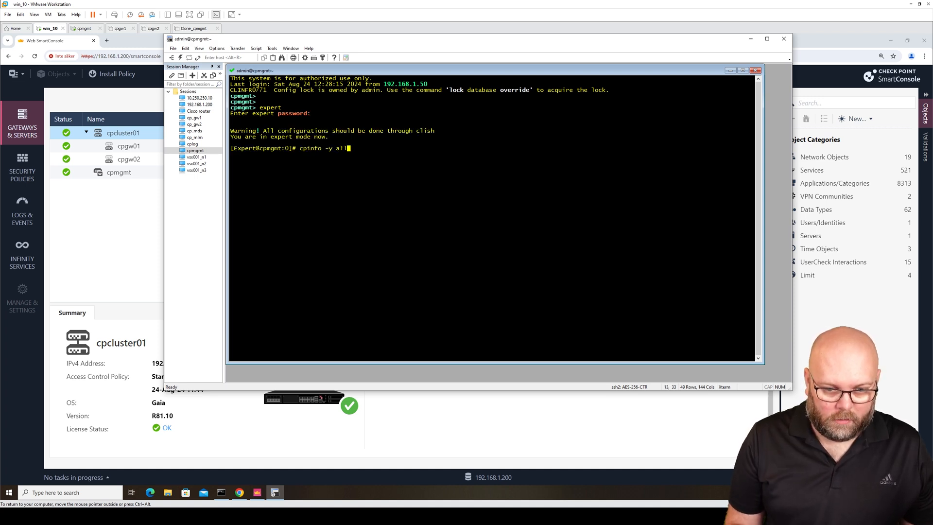
- Run cpinfo -y all to list the installed bundles and page through the output
key("Return")
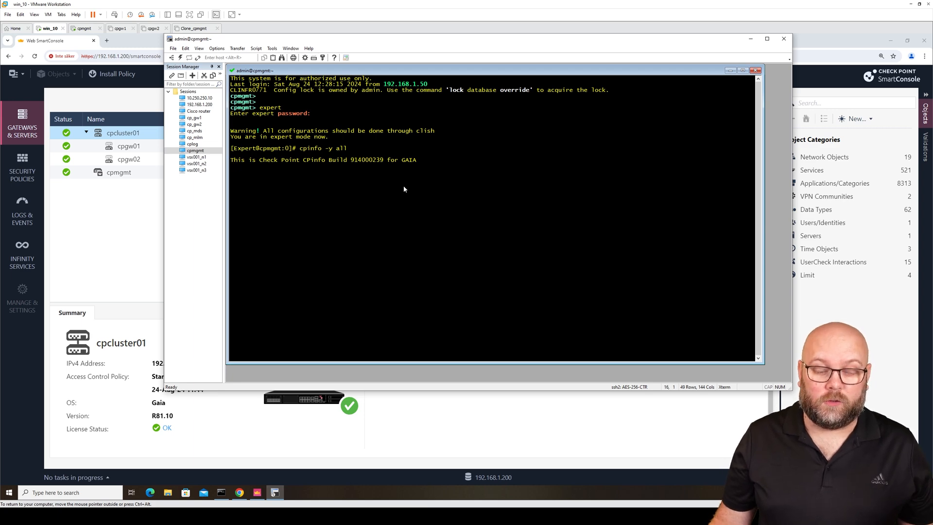
key("Return")
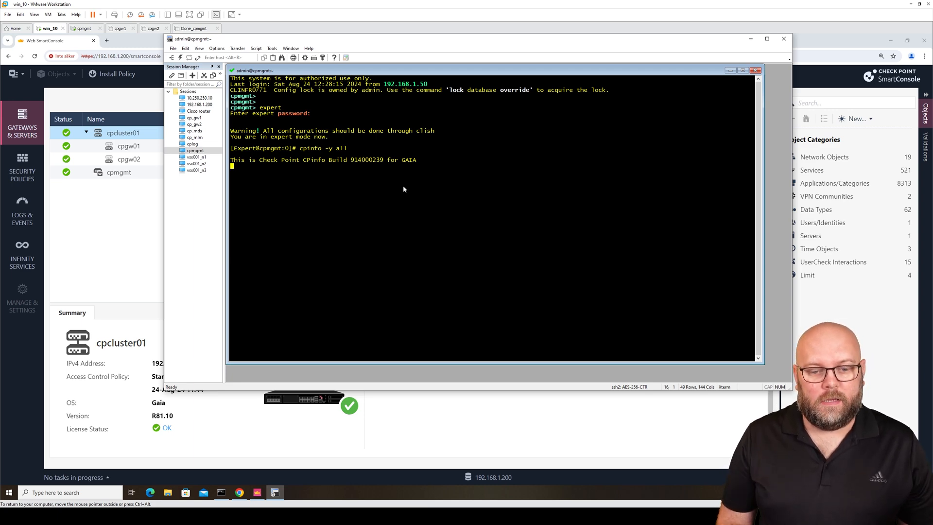
key("Return")
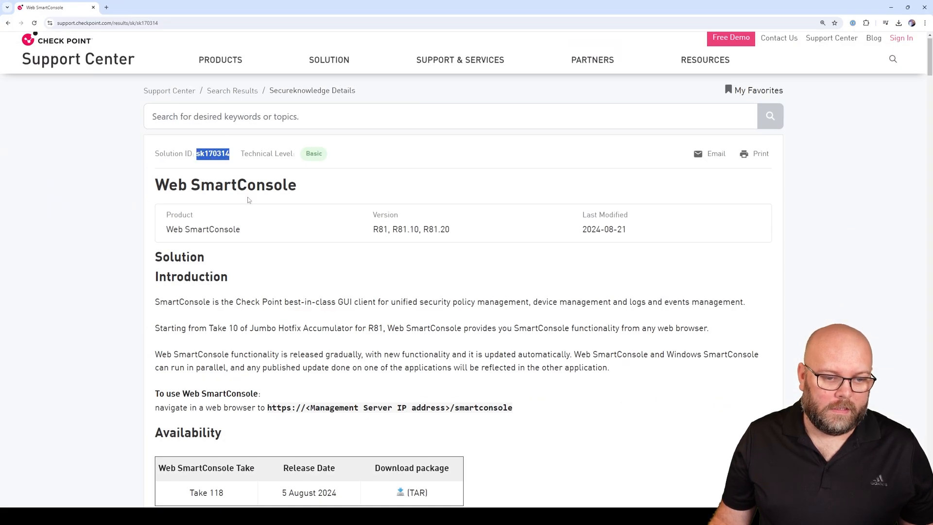
mouse_move(338, 254)
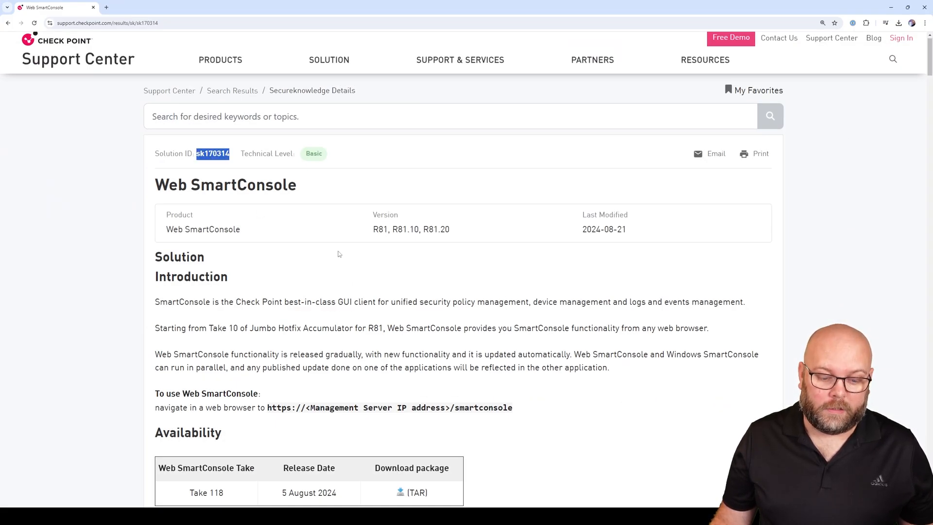
scroll("down", 3)
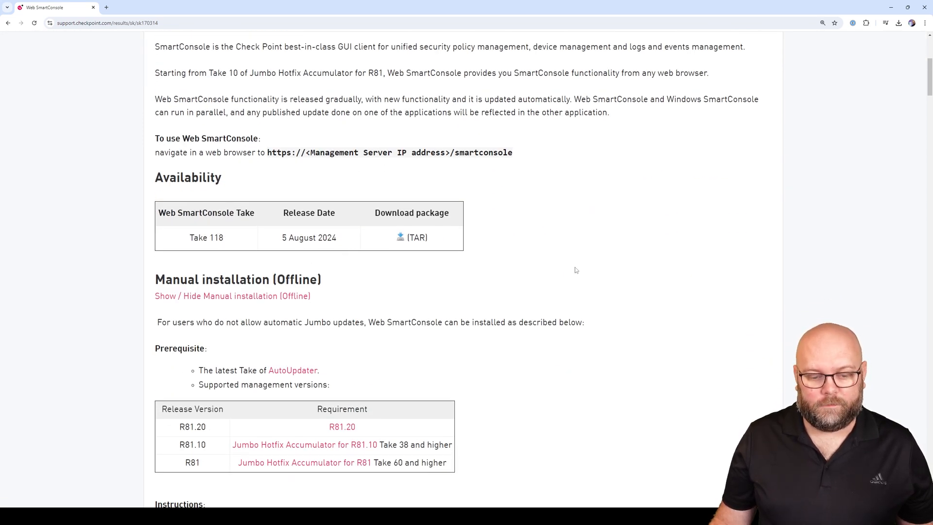
scroll("down", 3)
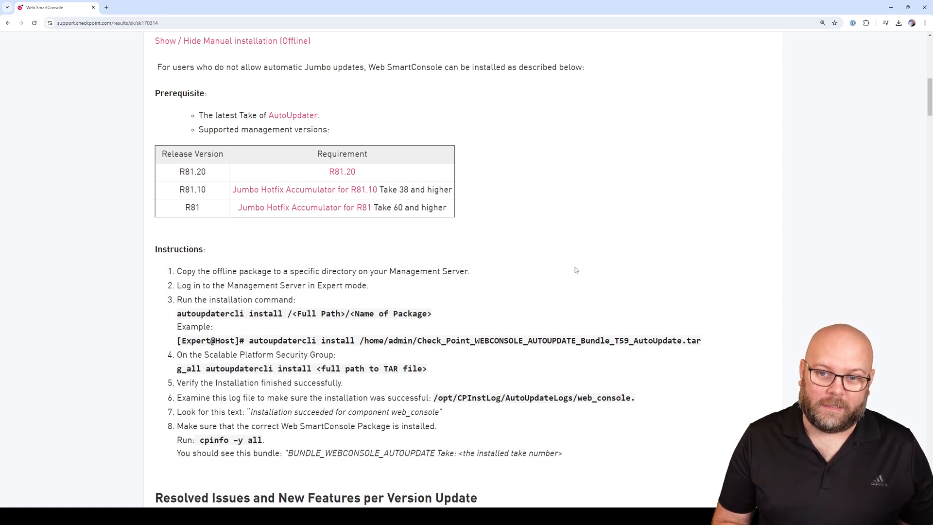
scroll("down", 3)
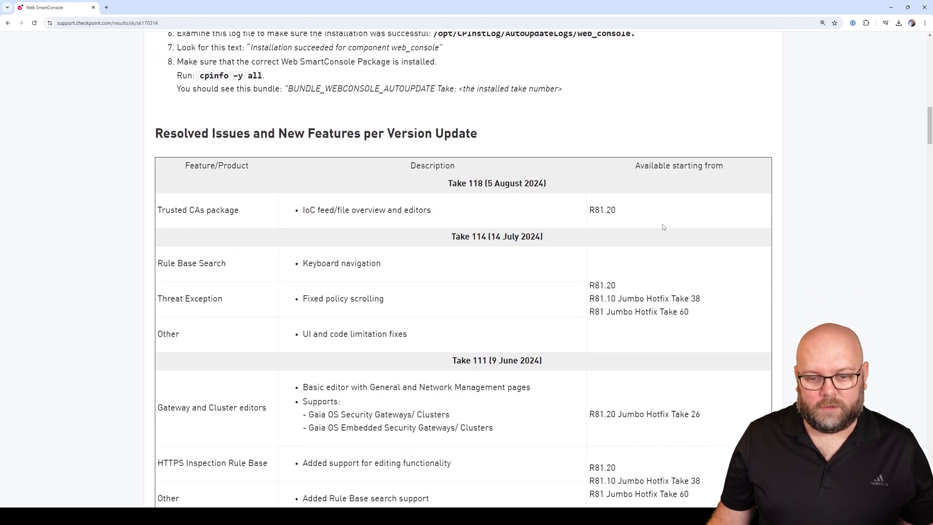
mouse_move(455, 325)
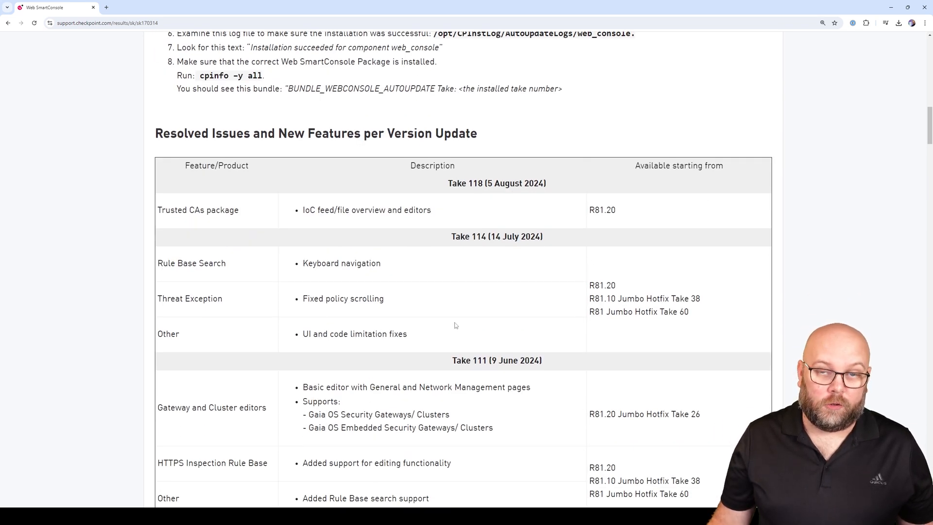
mouse_move(482, 228)
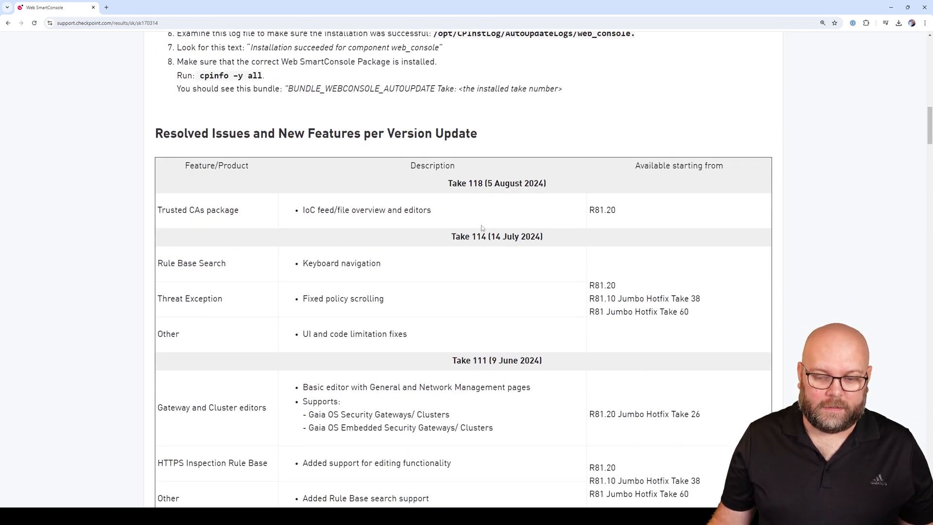
scroll("down", 3)
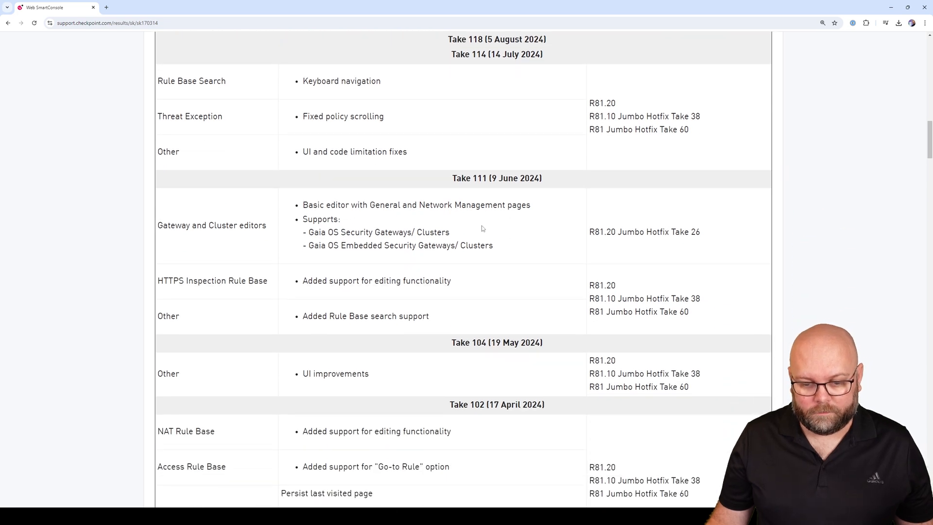
scroll("down", 3)
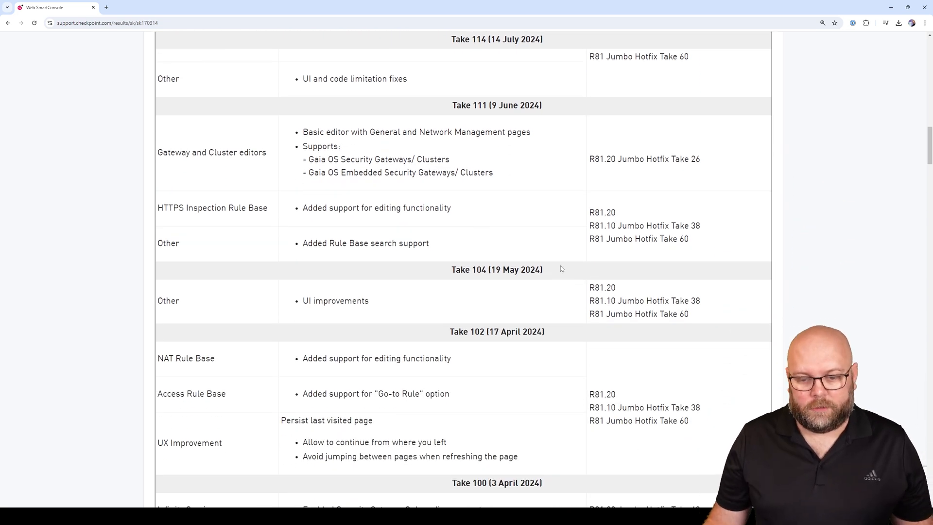
double_click(496, 269)
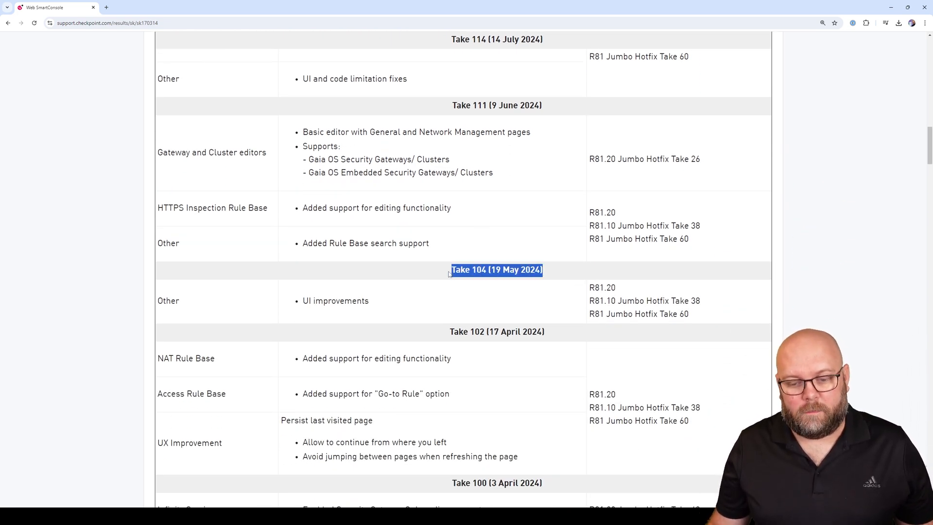
scroll("up", 3)
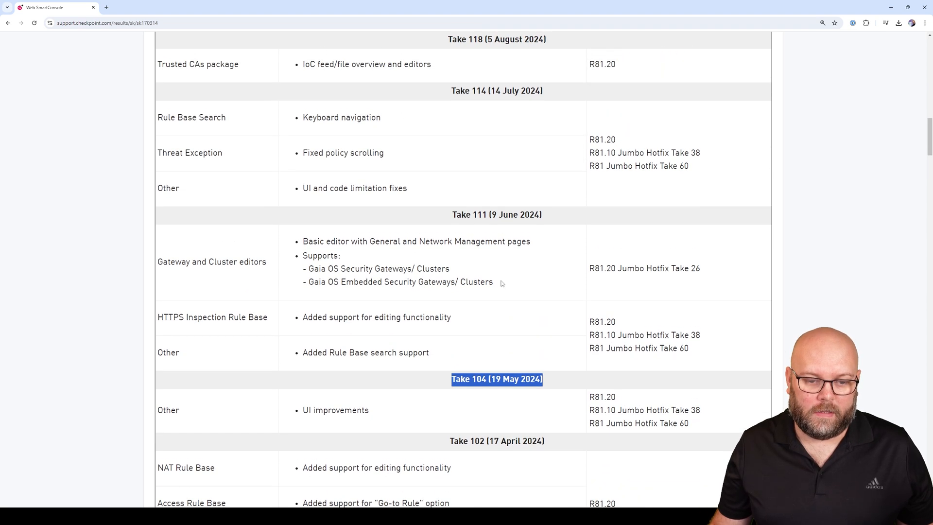
scroll("up", 3)
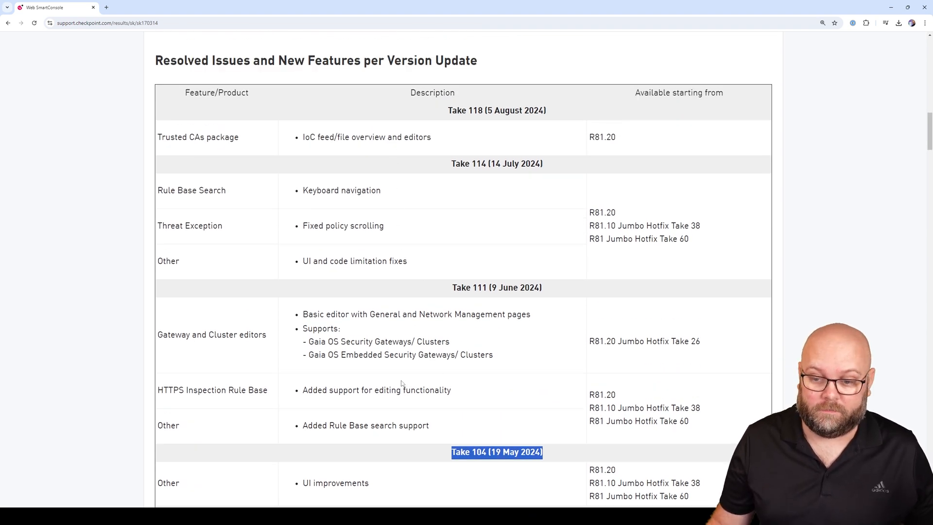
scroll("up", 3)
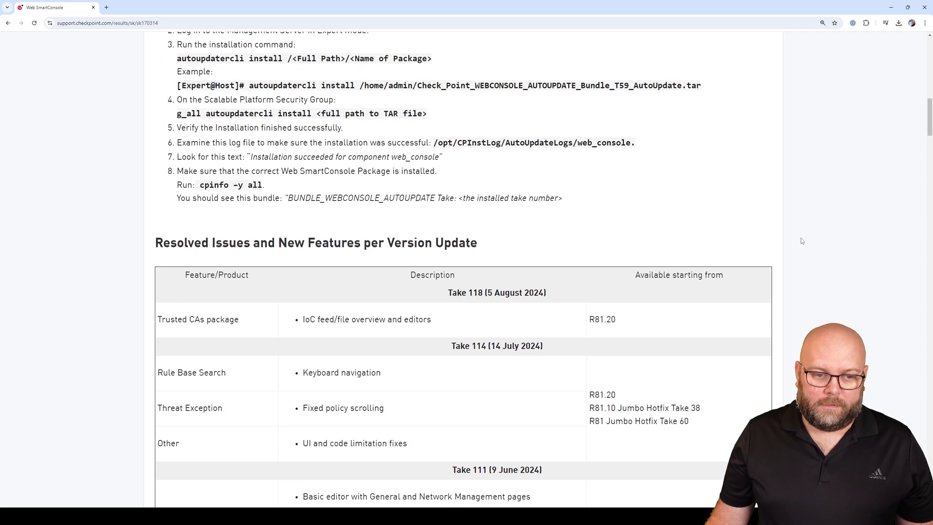
scroll("up", 3)
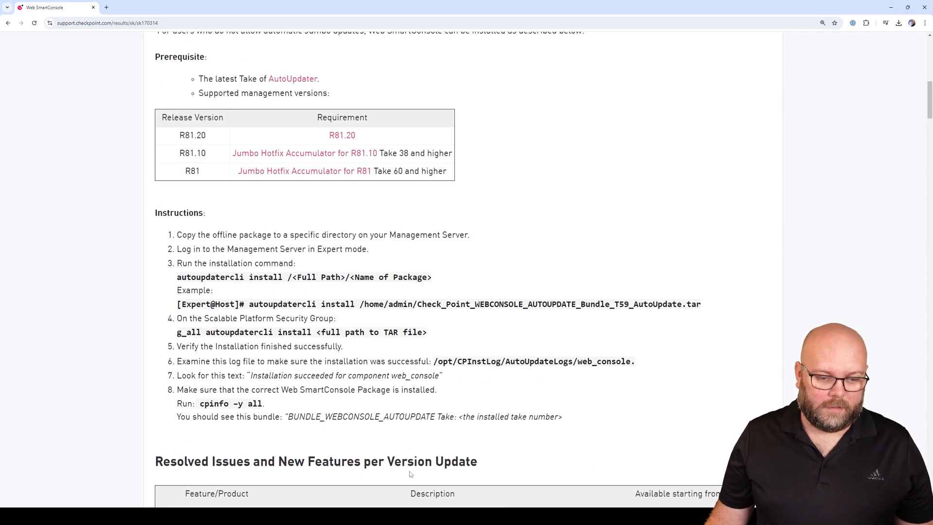
mouse_move(214, 249)
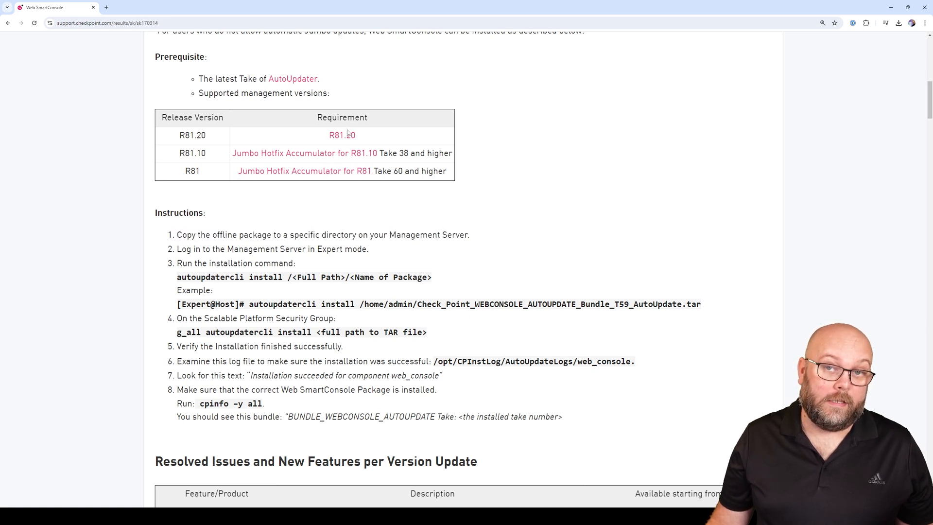
mouse_move(336, 249)
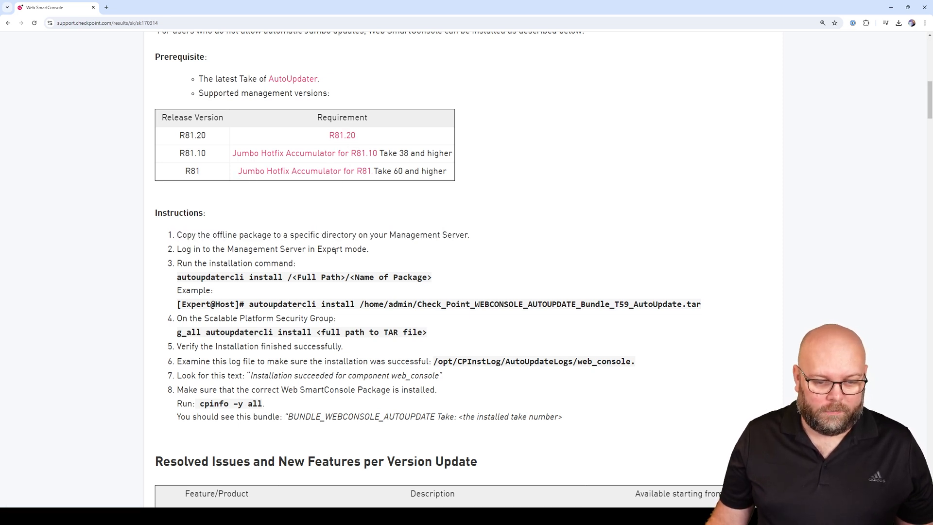
mouse_move(355, 285)
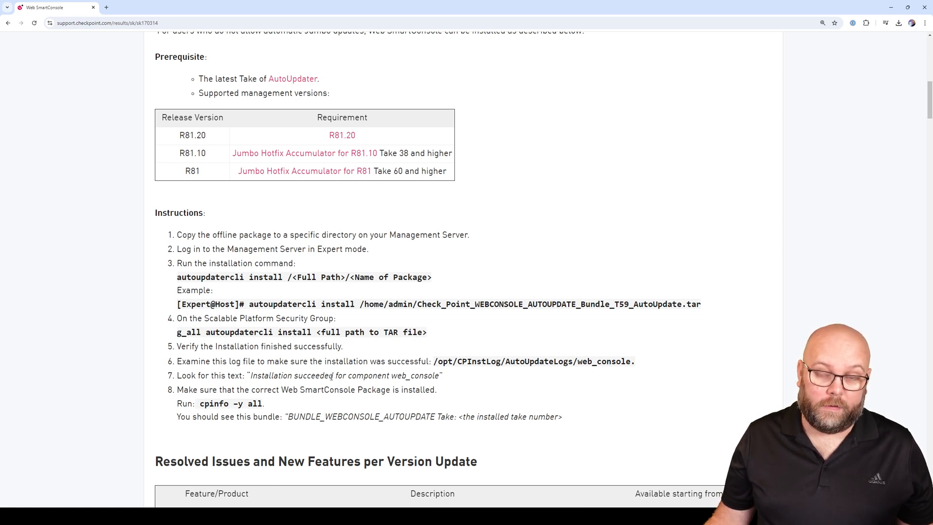
mouse_move(389, 37)
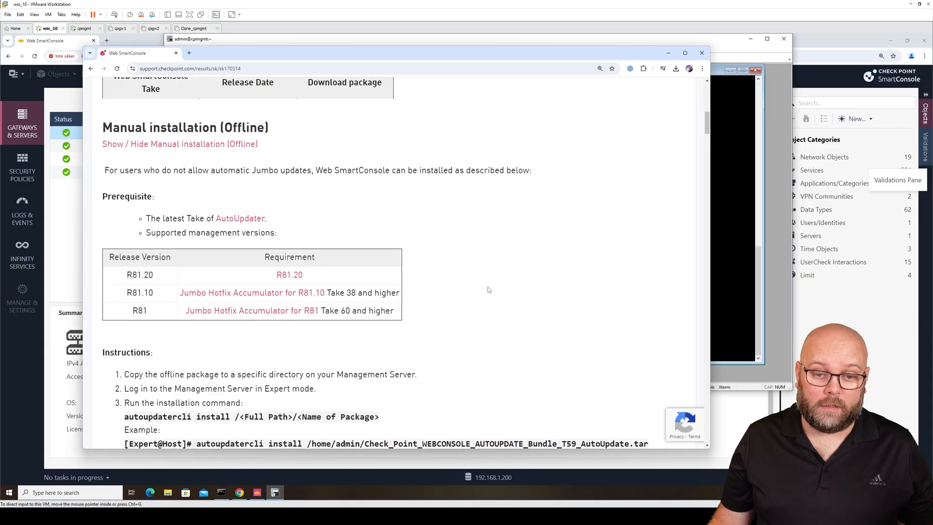
- Open the Updatable Webconsole Take 118 TAR download page, then minimize the browser
scroll("up", 3)
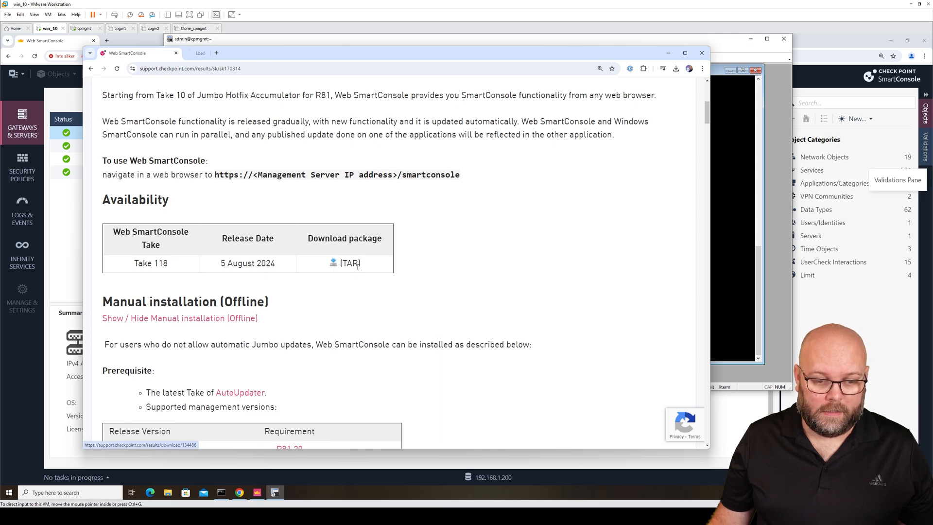
left_click(349, 263)
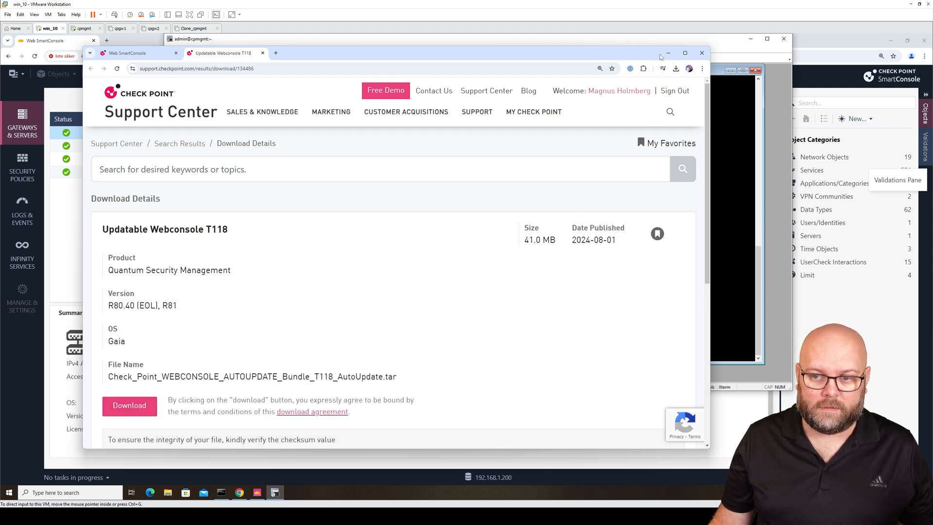
left_click(700, 53)
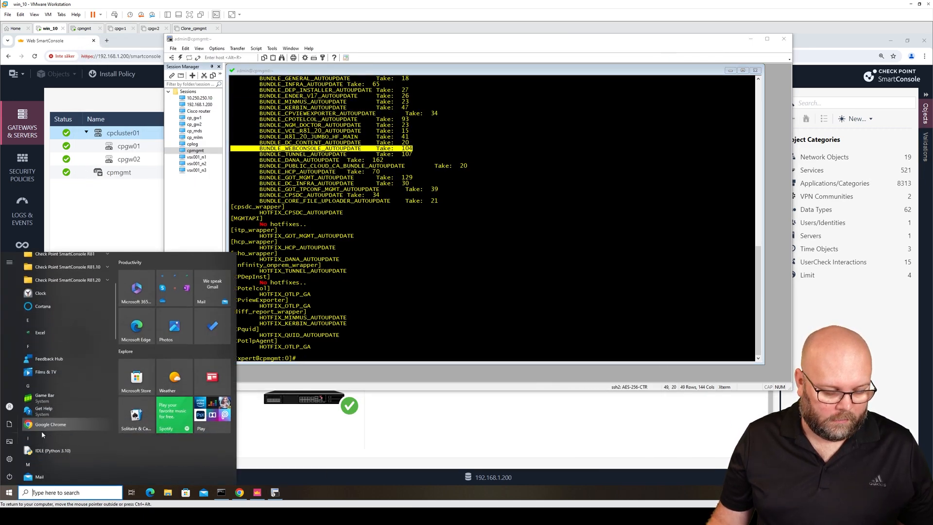
- Attempt an SCP login to 192.168.1.200 in WinSCP and acknowledge the shell-incompatibility error
scroll("down", 3)
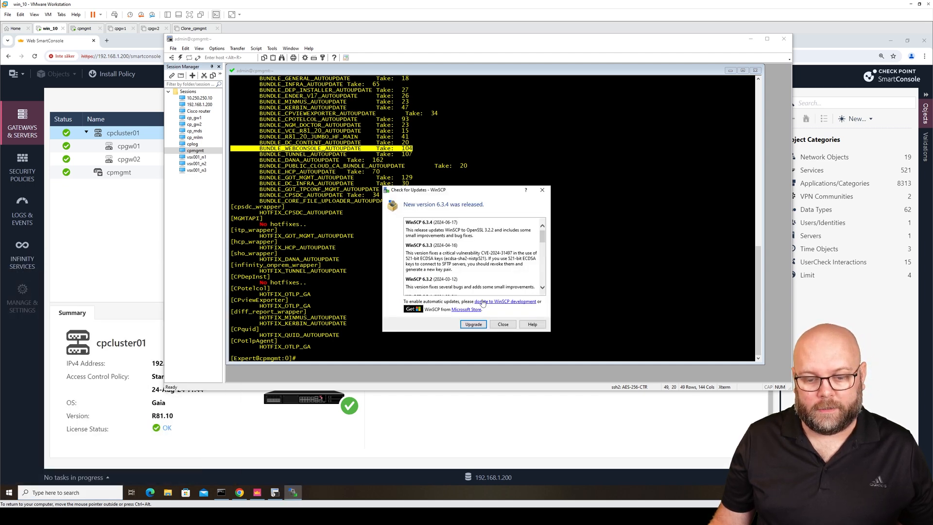
left_click(502, 324)
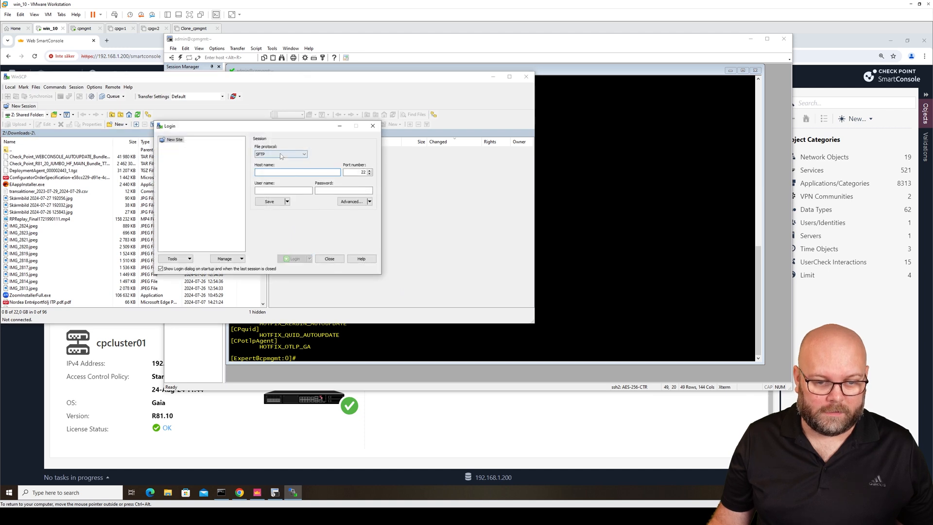
type("192.168.")
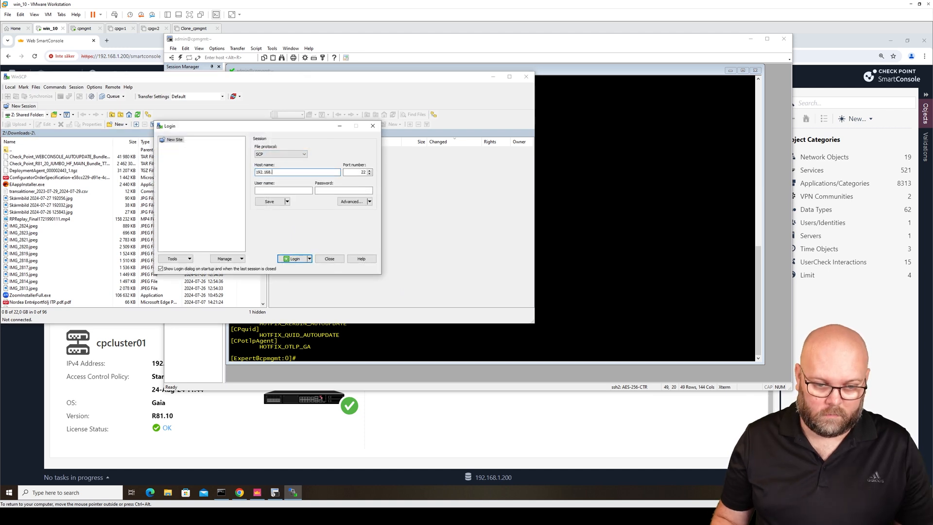
left_click(294, 258)
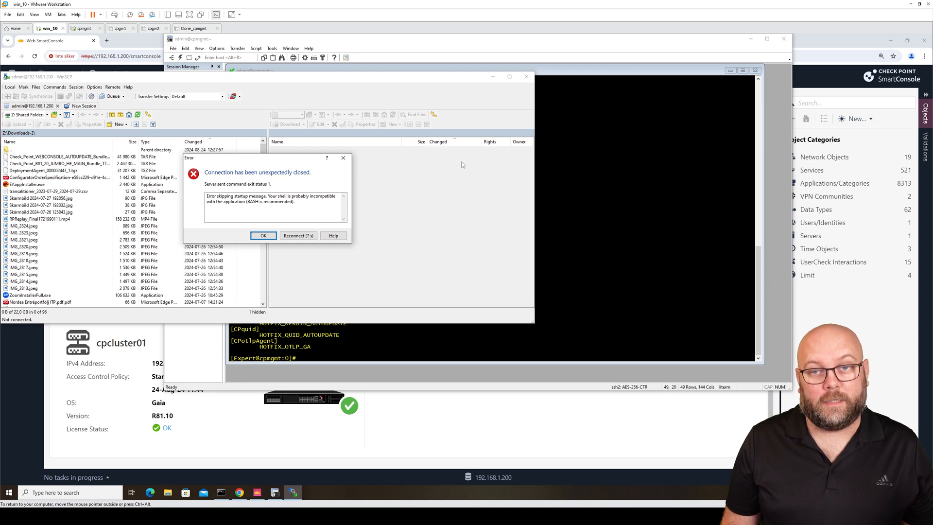
left_click(262, 235)
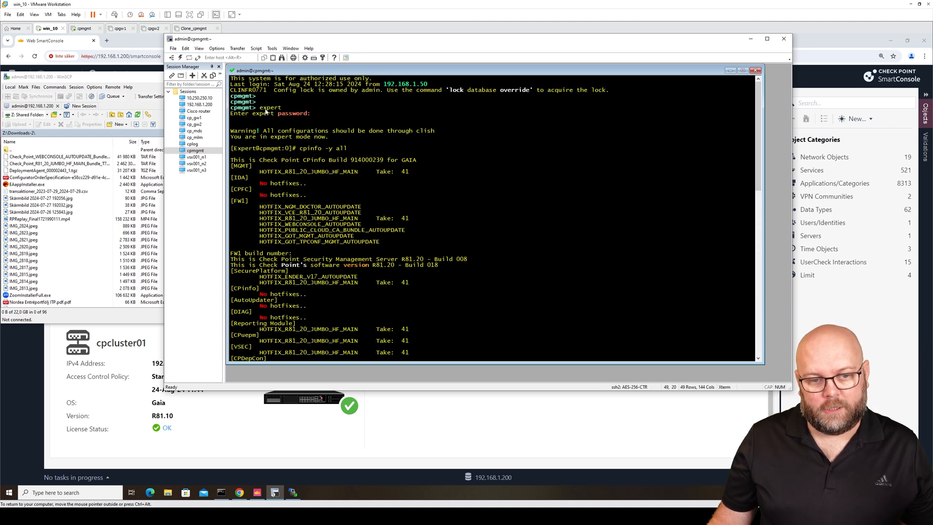
- Exit expert mode so the session returns to the clish prompt
scroll("down", 3)
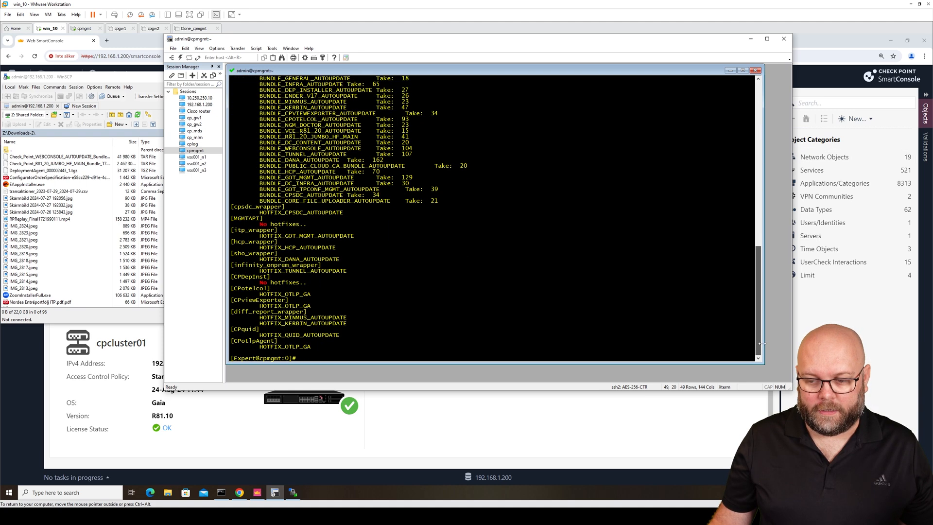
type("exit")
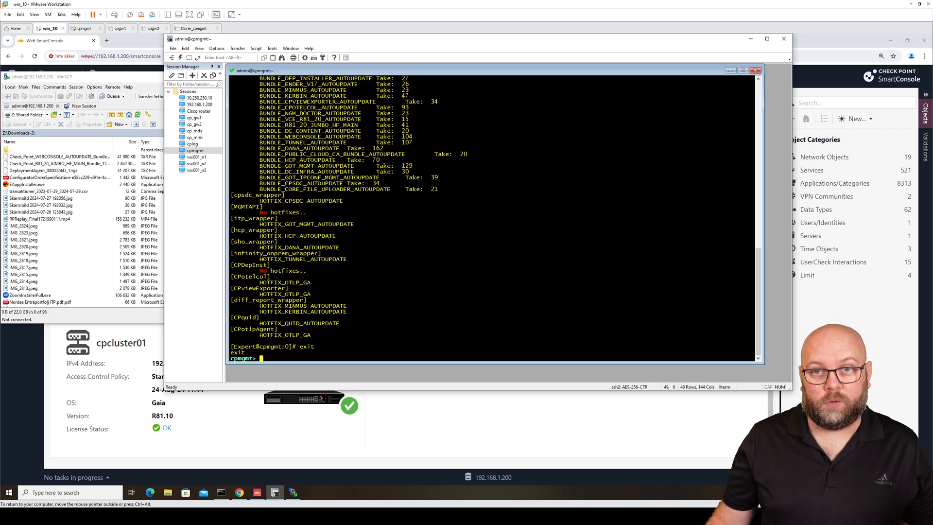
mouse_move(575, 313)
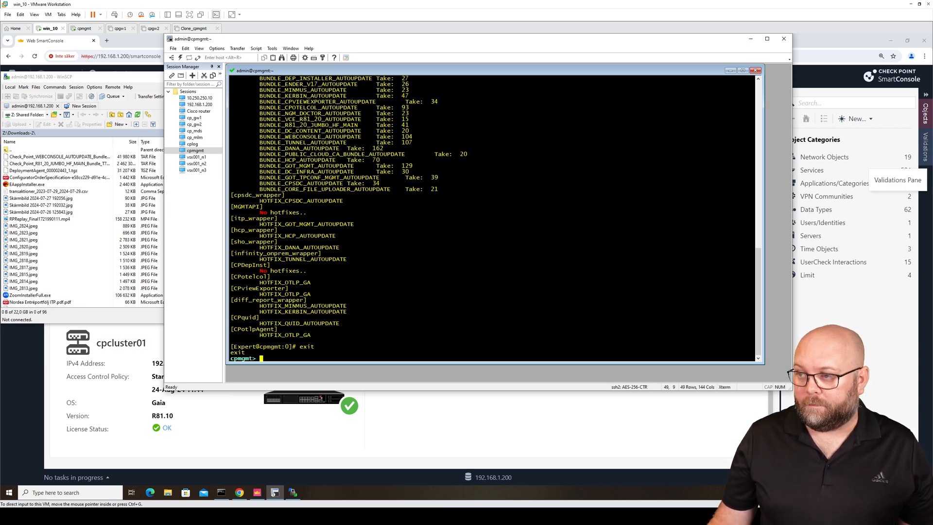
mouse_move(775, 206)
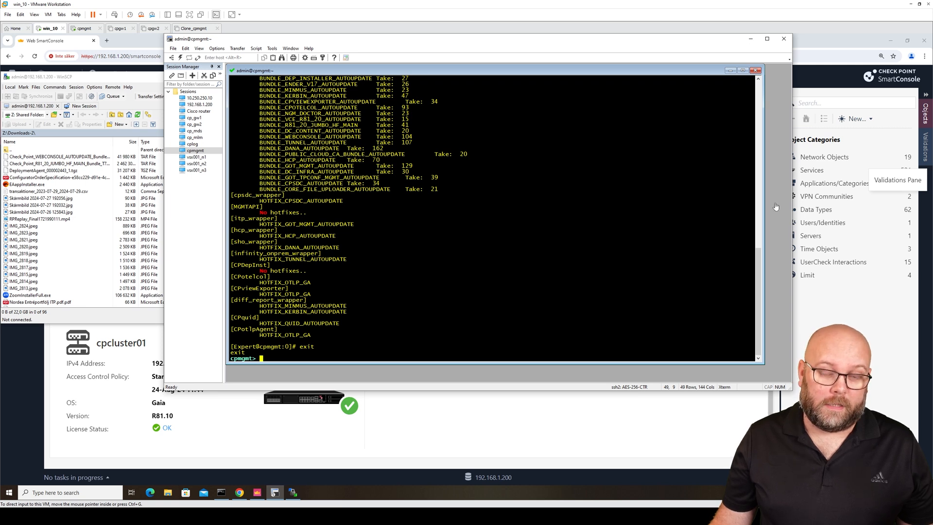
mouse_move(716, 305)
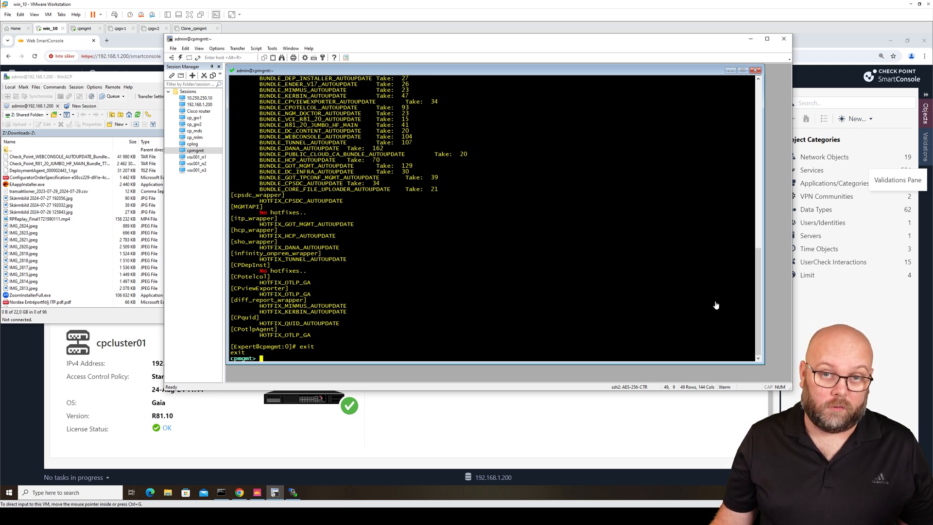
- Run 'set user admin shell /bin/bash' in clish, which needs the configuration lock
type("s")
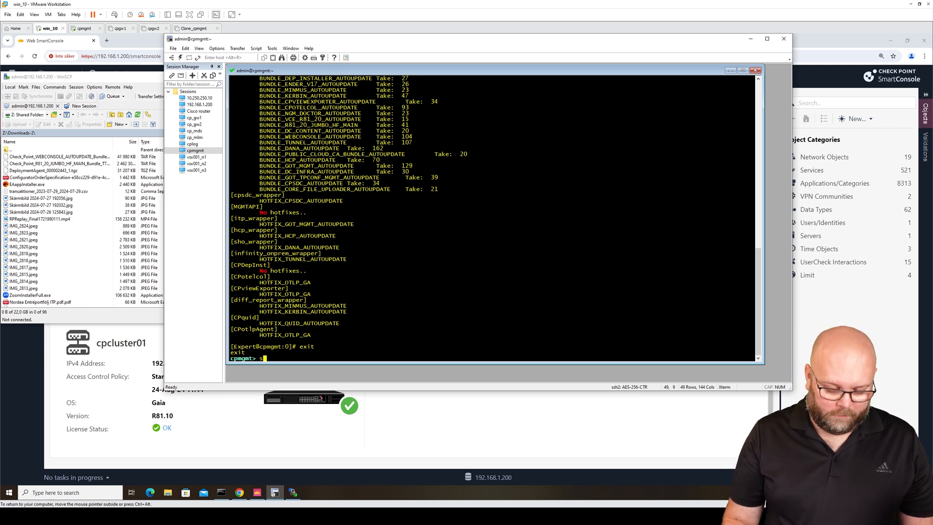
type("et user a")
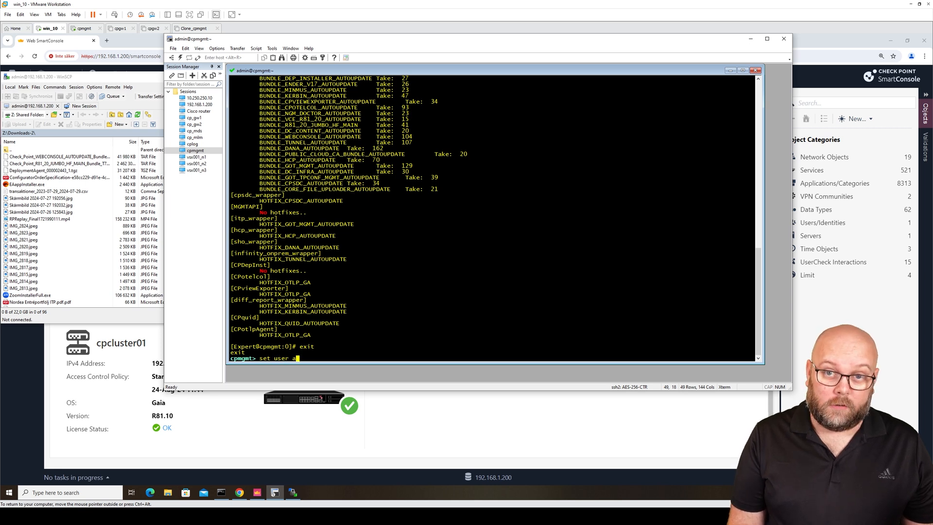
type("dmin shell")
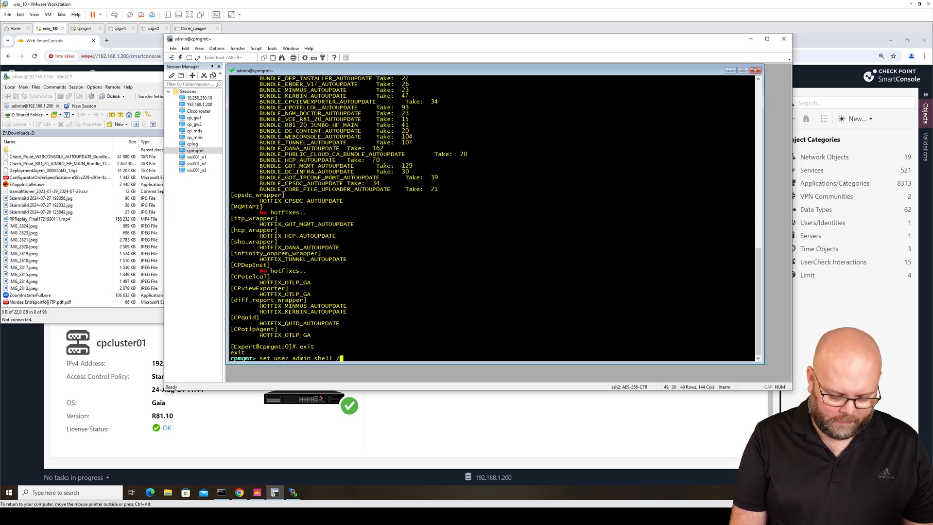
type("/bin/bash")
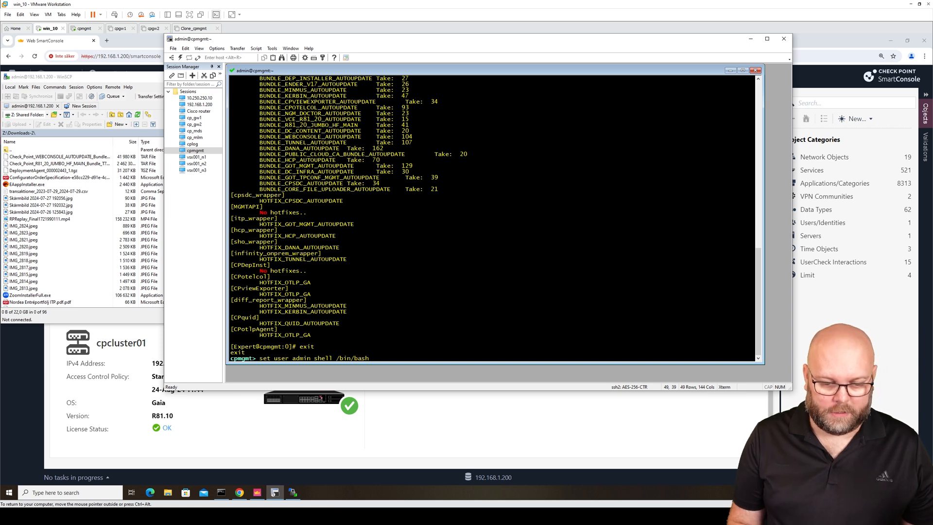
key("Return")
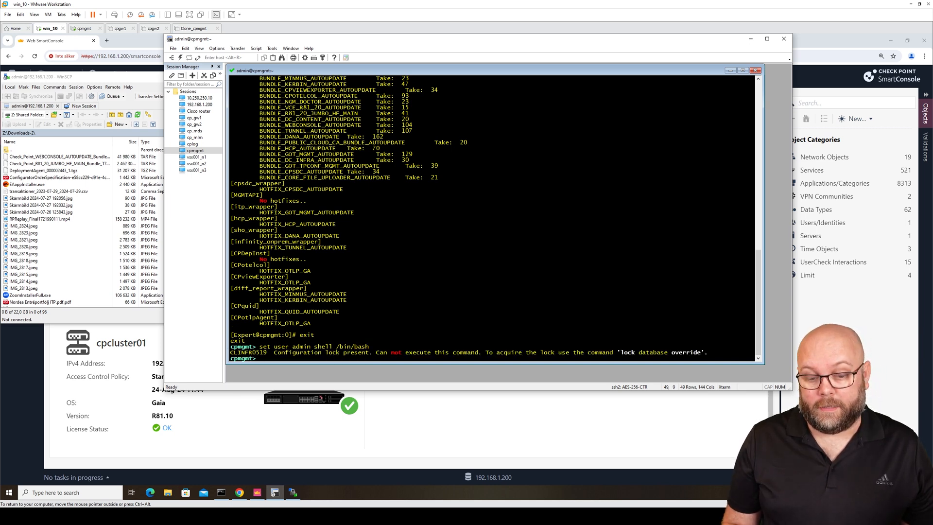
- Override the database lock and rerun 'set user admin shell /bin/bash' successfully
type("lock database override")
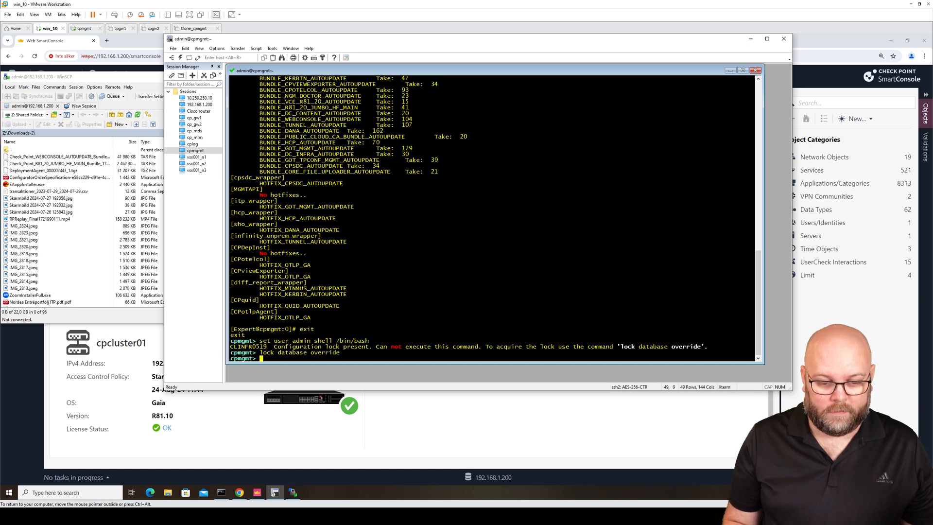
type("set user admin shell /bin/bash")
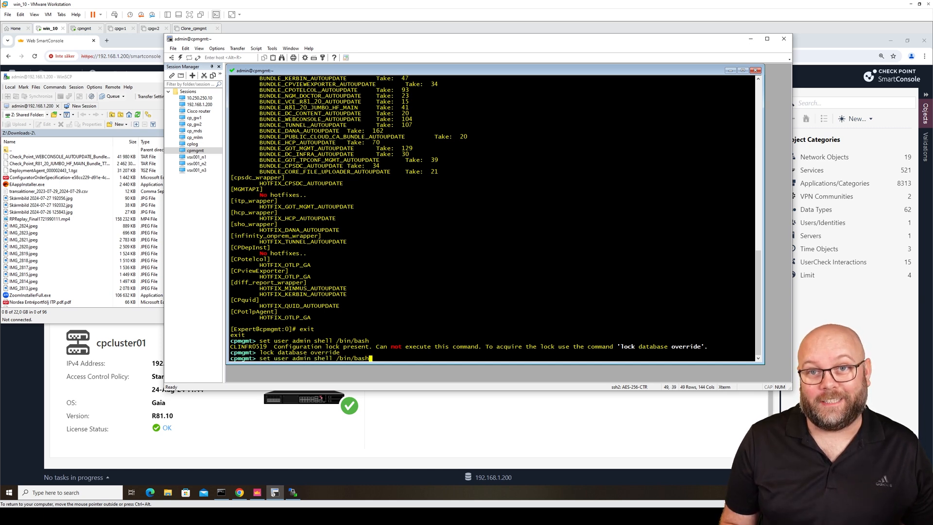
key("Return")
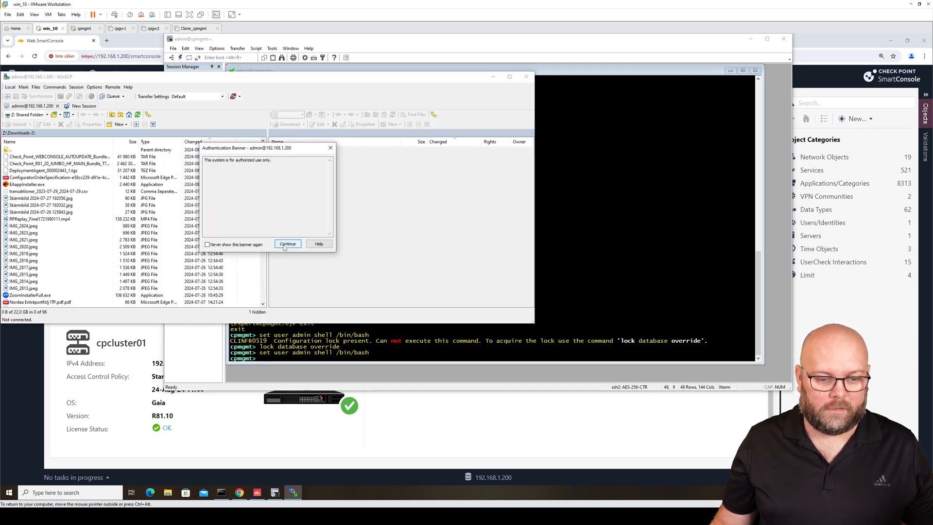
- Accept the banner, upload the WEBCONSOLE T118 .tar to /home/admin and close WinSCP
left_click(287, 244)
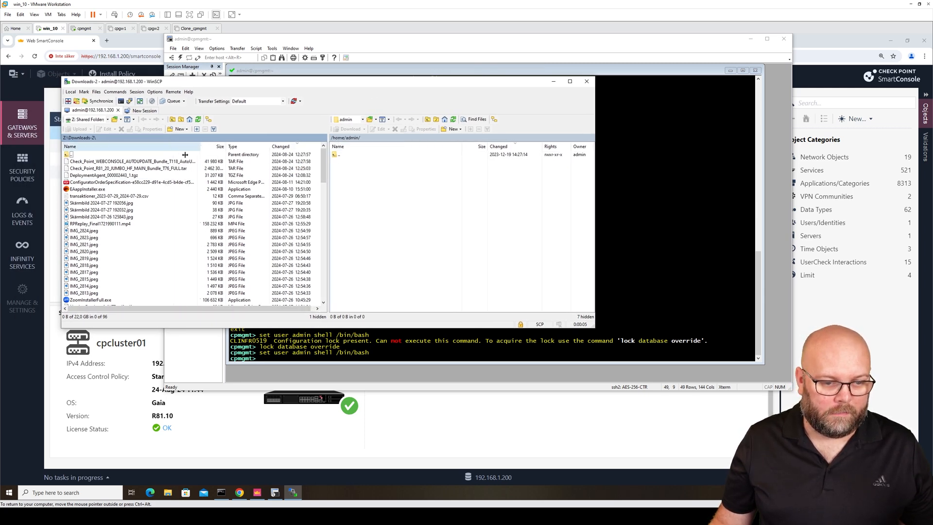
right_click(104, 161)
type("expert")
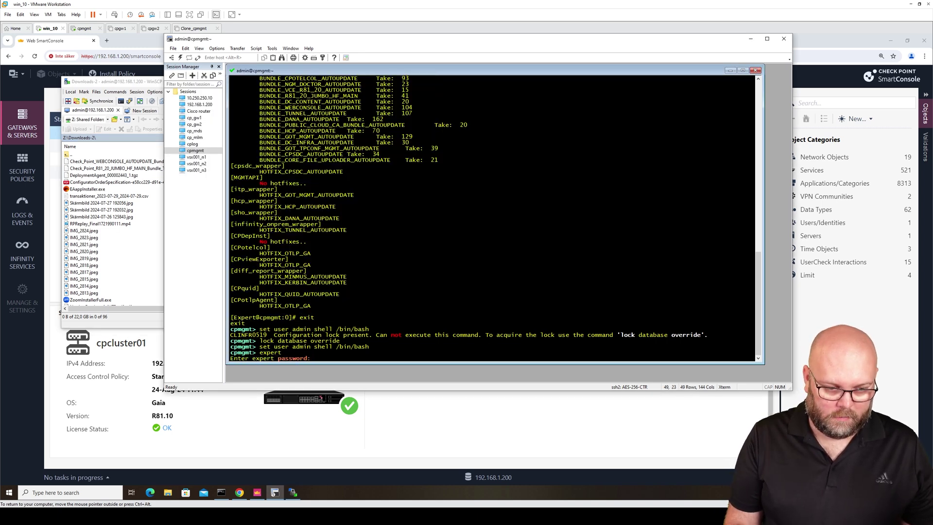
key("Return")
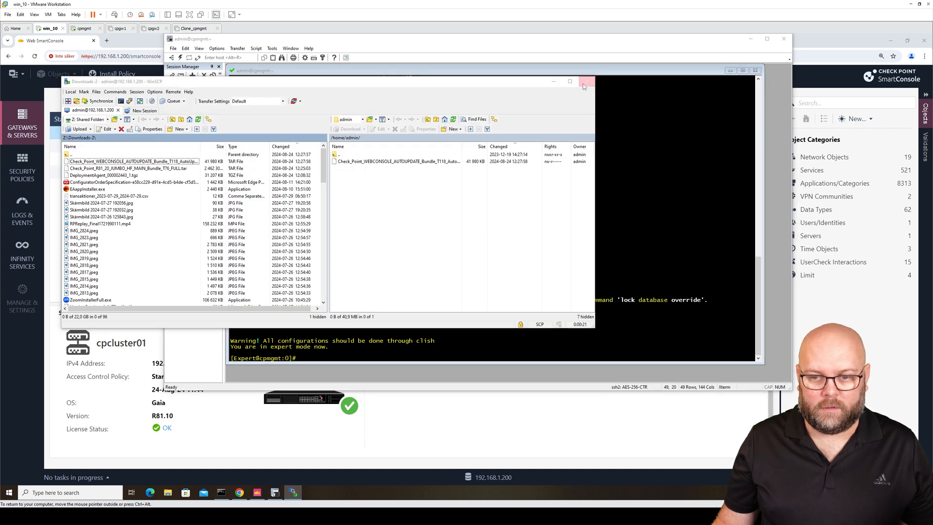
left_click(584, 82)
type("autoupdatercli install")
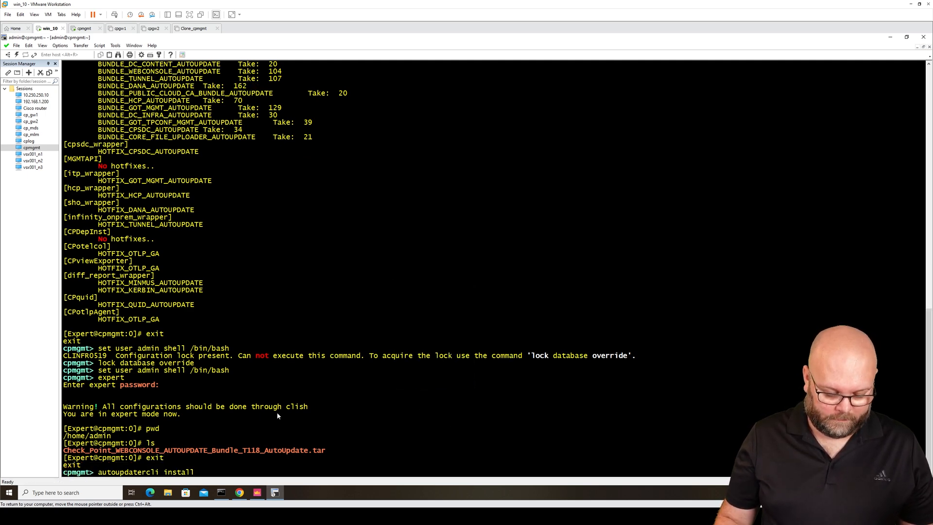
- Run 'autoupdatercli install /home/admin/<bundle>' at the clish prompt, which rejects it as invalid
type("/")
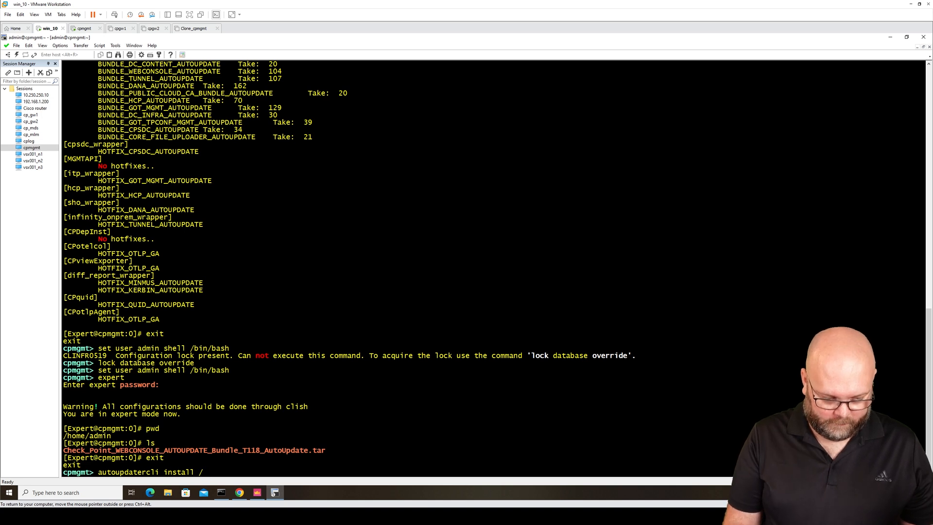
type("home/admin/")
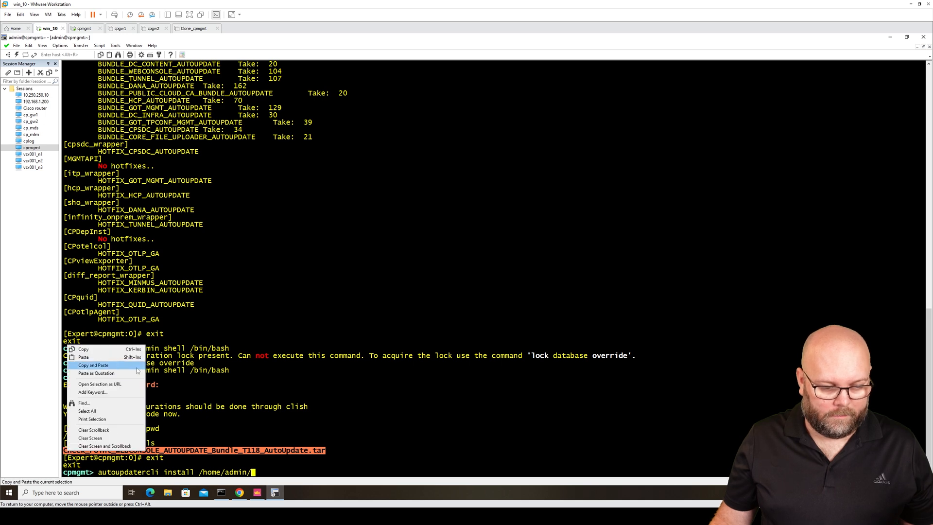
left_click(94, 365)
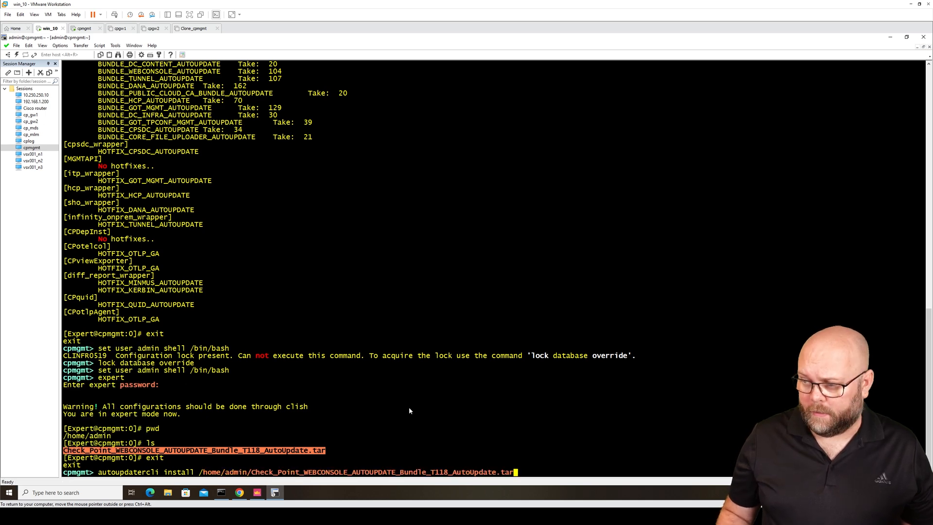
key("Return")
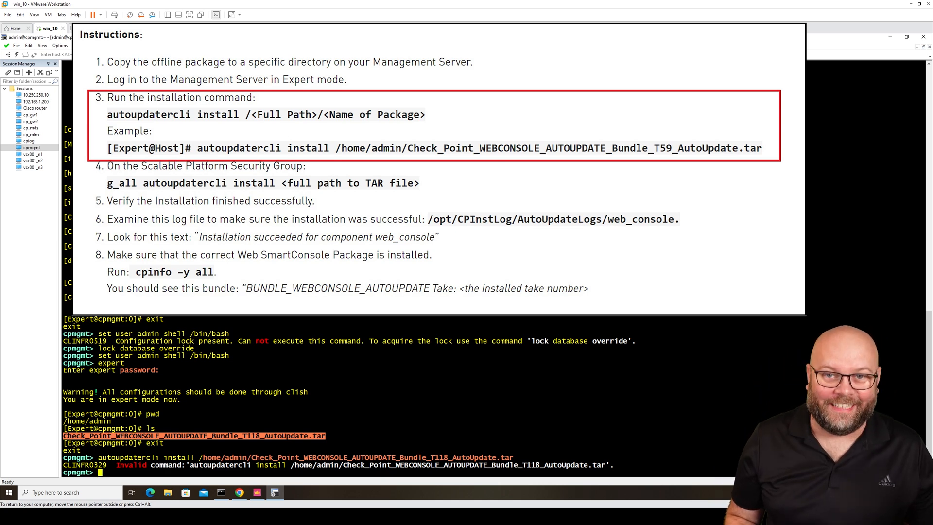
- Re-enter expert mode and rerun the autoupdatercli install so the web_console 118 request is accepted
type("ex")
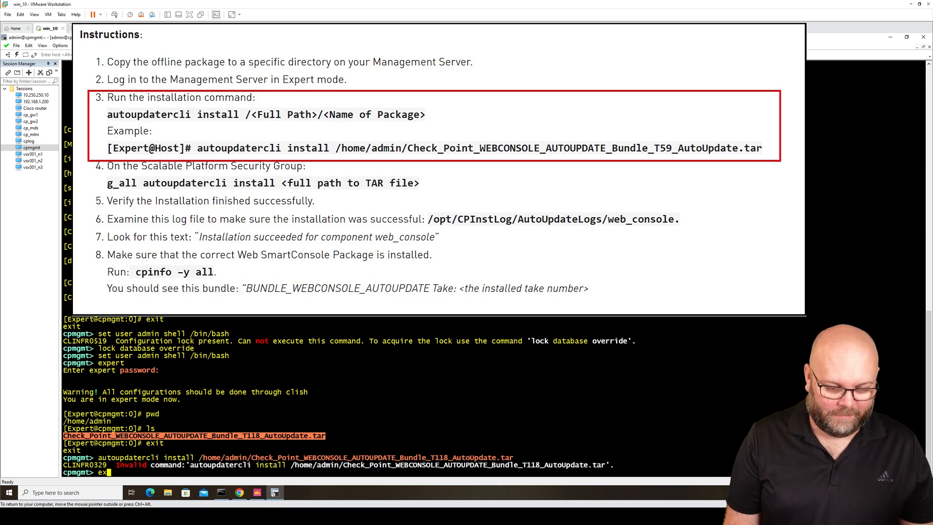
key("Return")
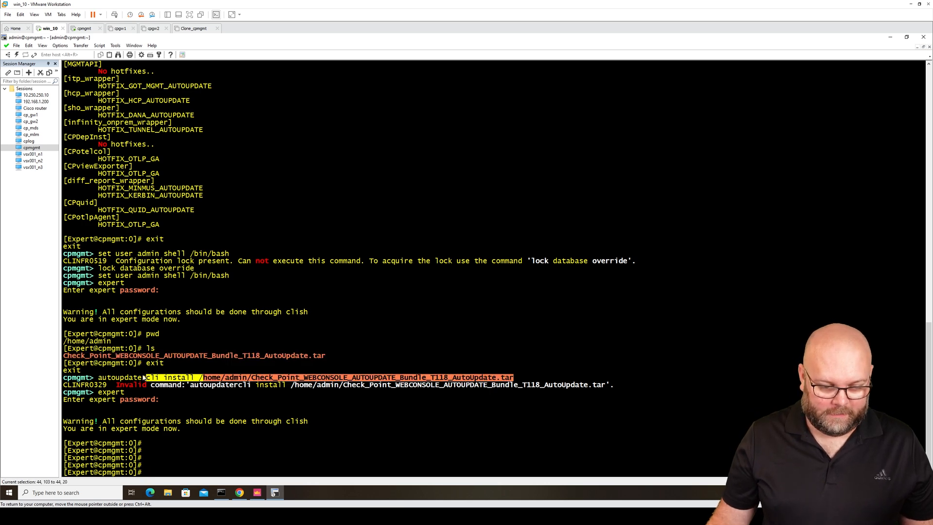
right_click(119, 376)
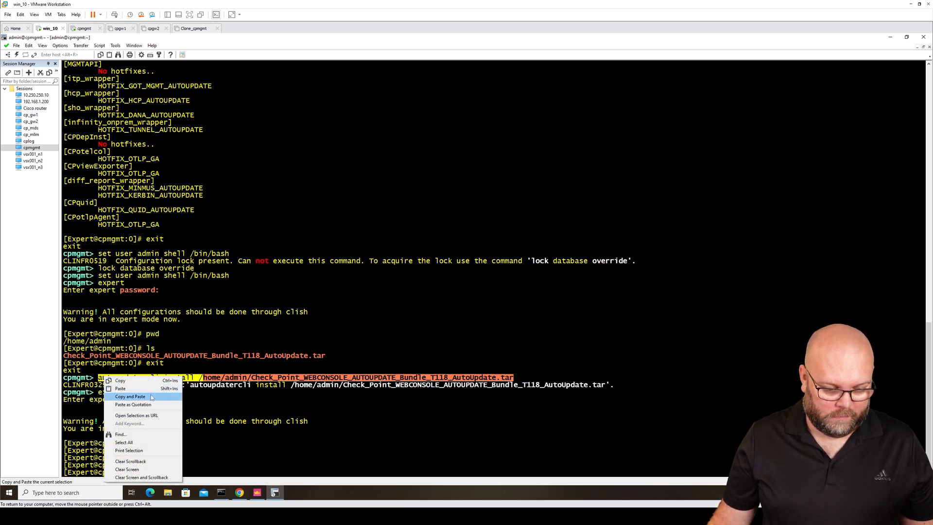
left_click(130, 396)
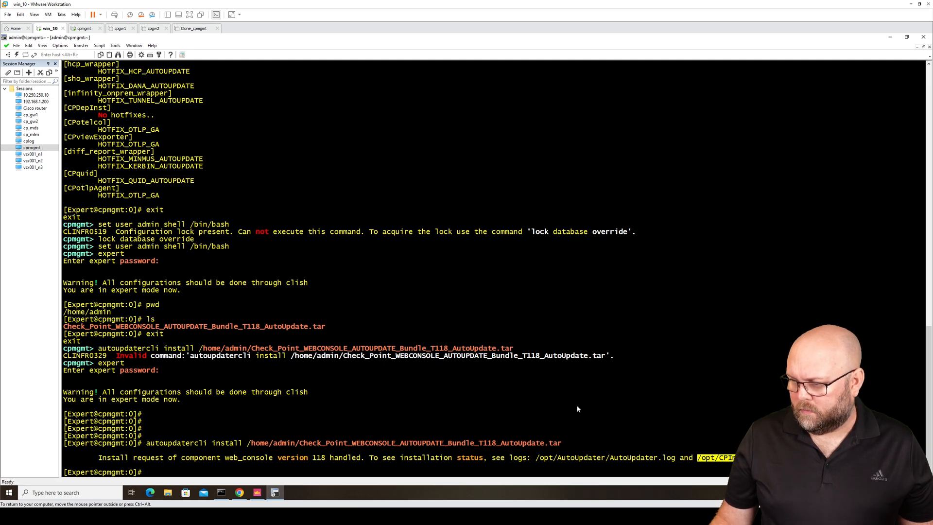
- Page through /opt/CPInstLog/AutoUpdateLogs/web_console confirming installation succeeded, then begin cpinfo
type("more")
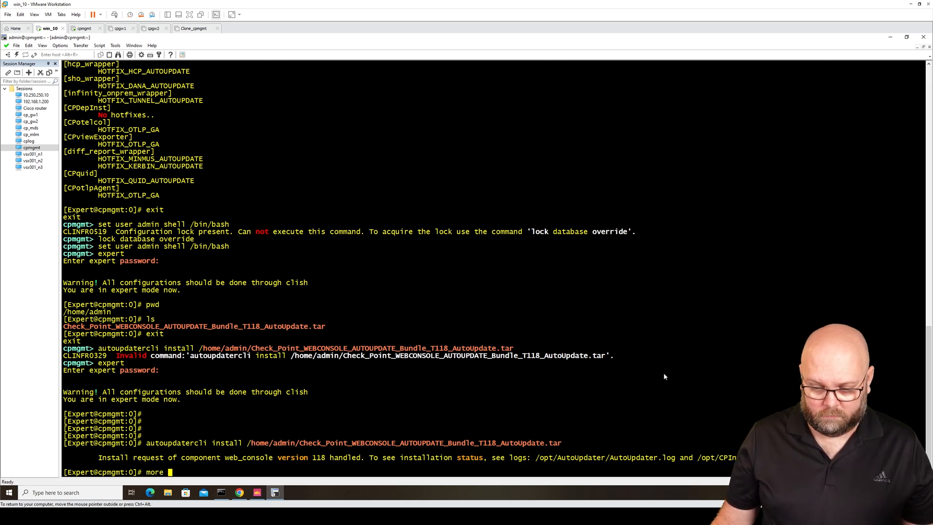
type("/opt/CPInstLog/AutoUpdateLogs/web_console")
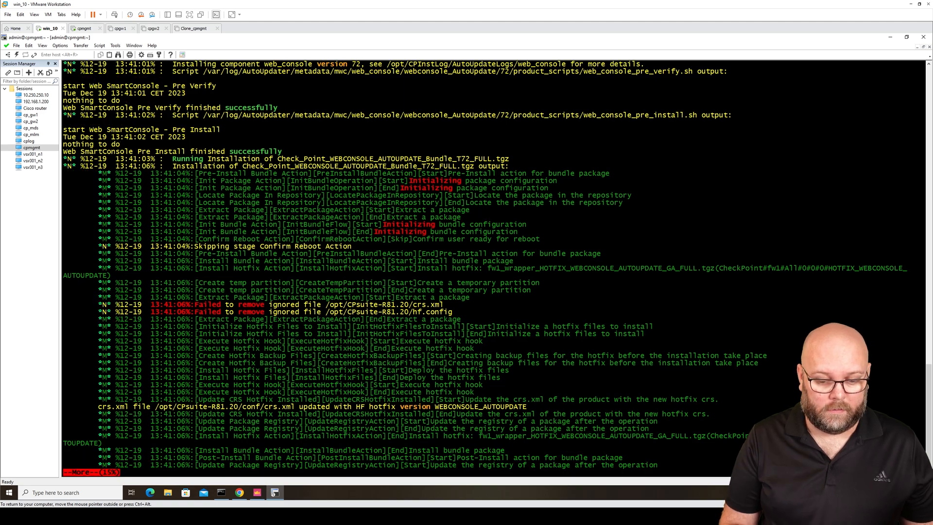
scroll("down", 3)
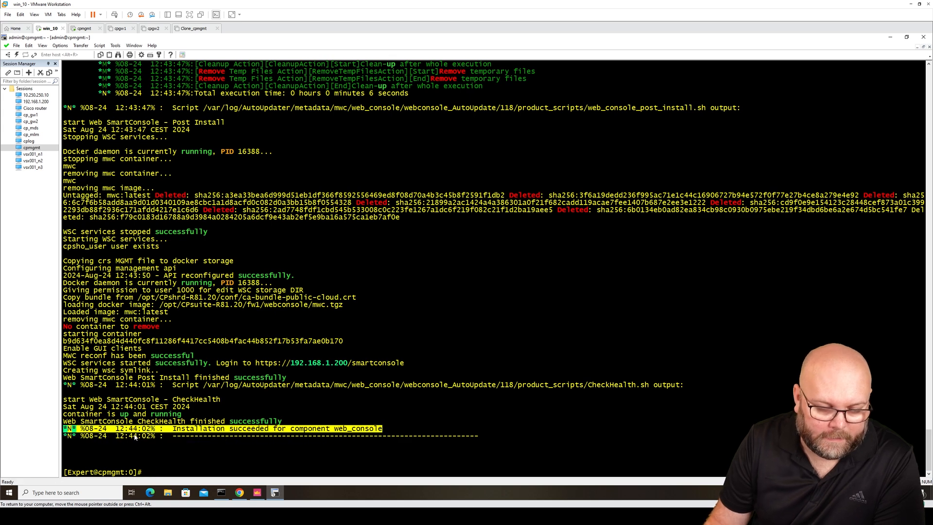
mouse_move(185, 454)
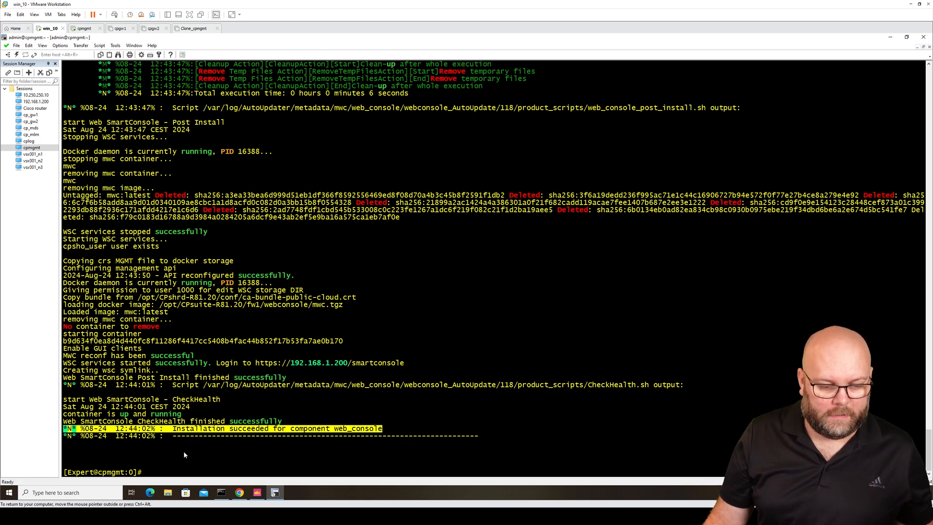
mouse_move(165, 454)
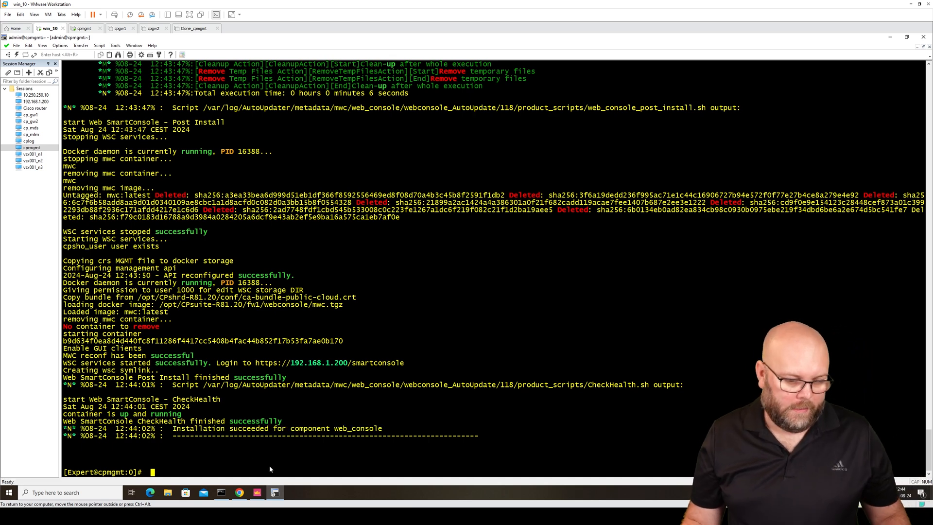
type("cpinfo")
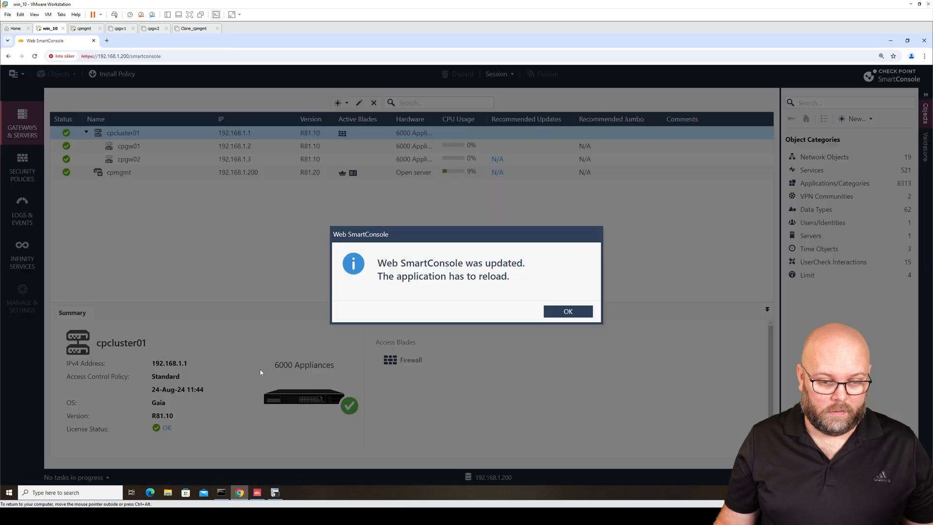
mouse_move(497, 270)
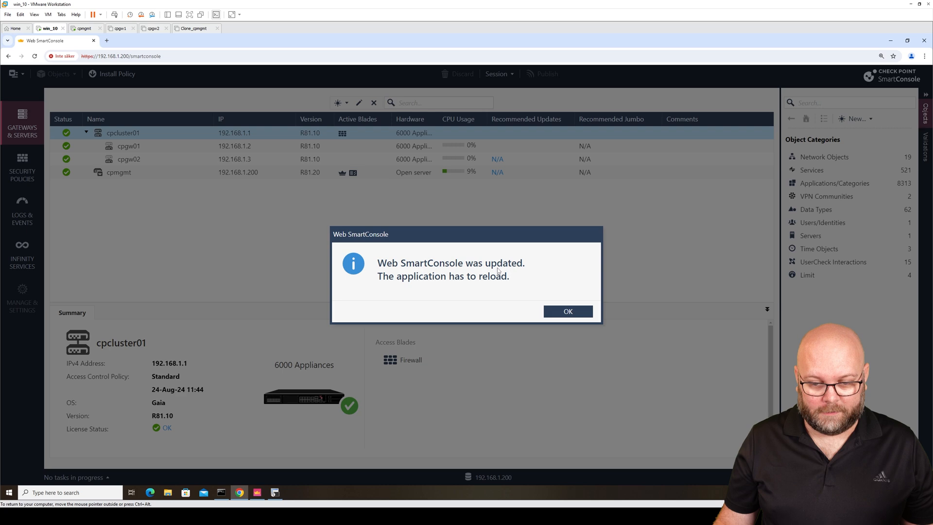
- Confirm OK on the 'Web SmartConsole was updated' notice so the app reloads to login
left_click(566, 311)
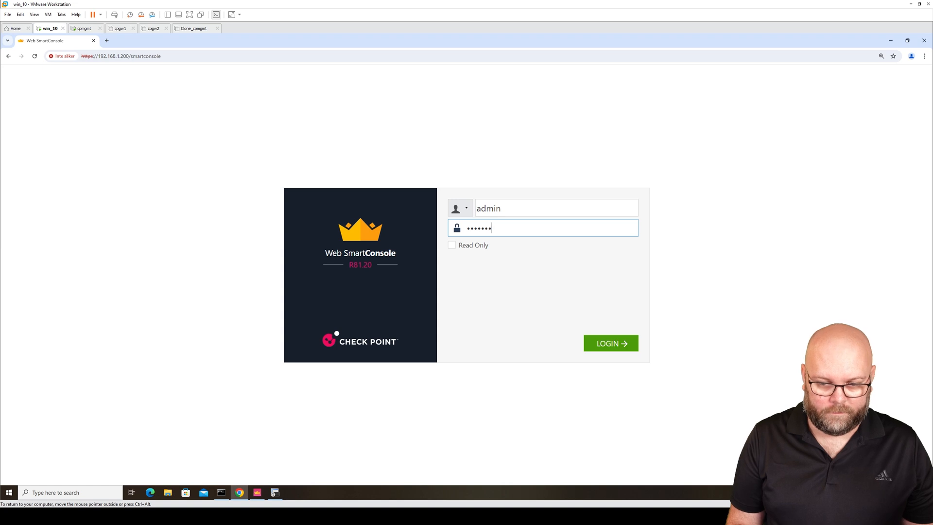
- Sign back in as admin and bring up the main application menu at top left
left_click(610, 343)
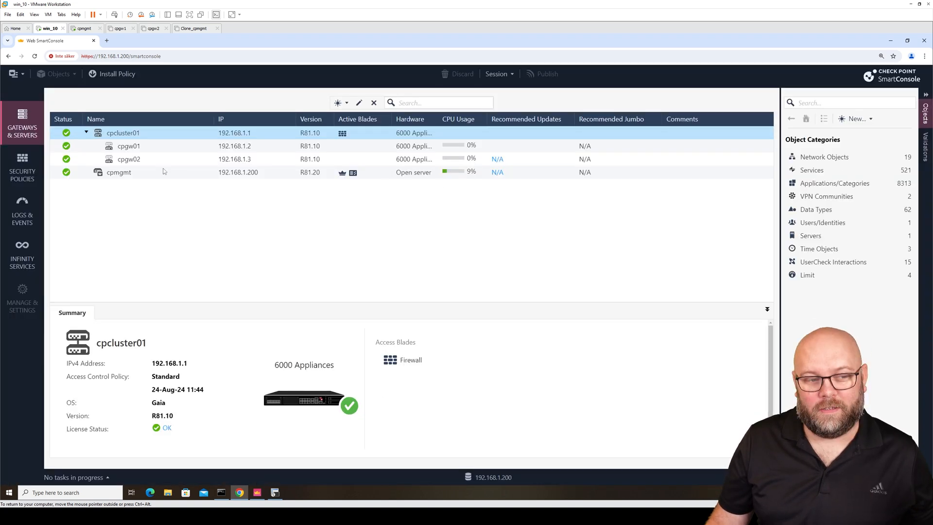
left_click(13, 73)
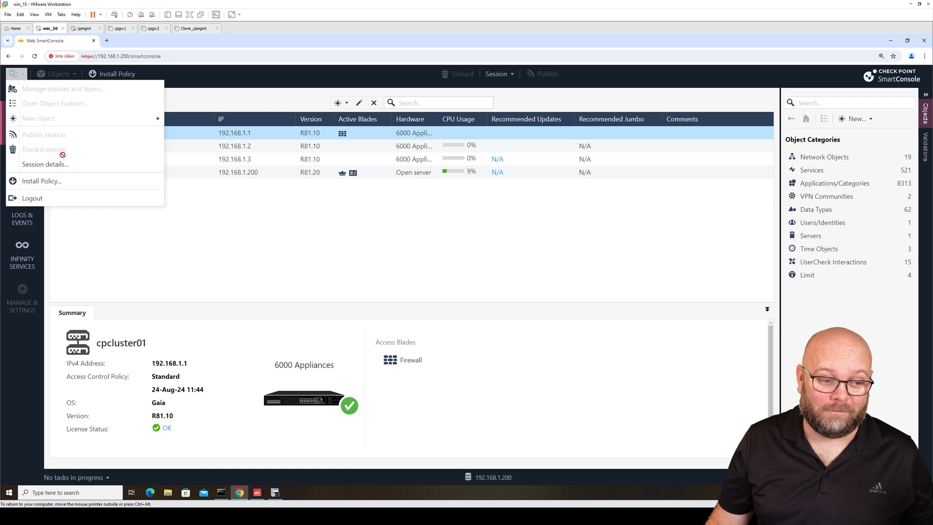
mouse_move(42, 180)
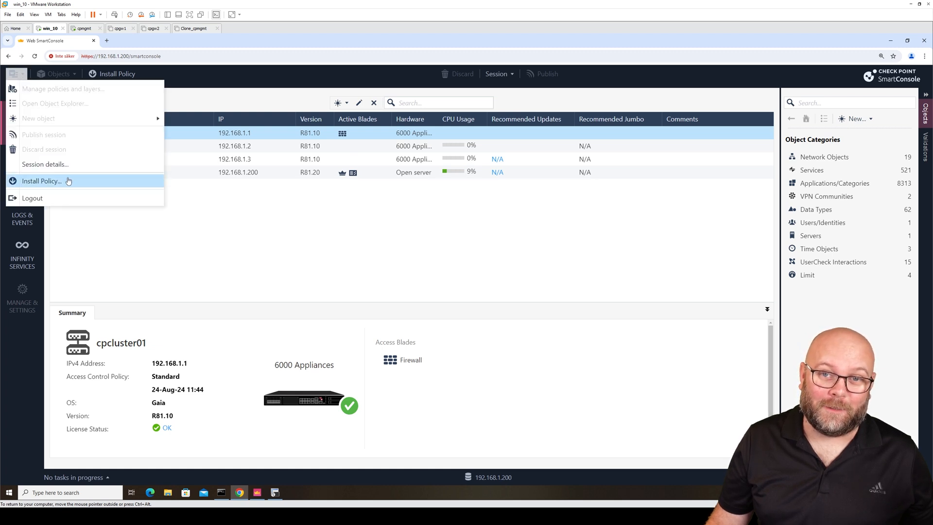